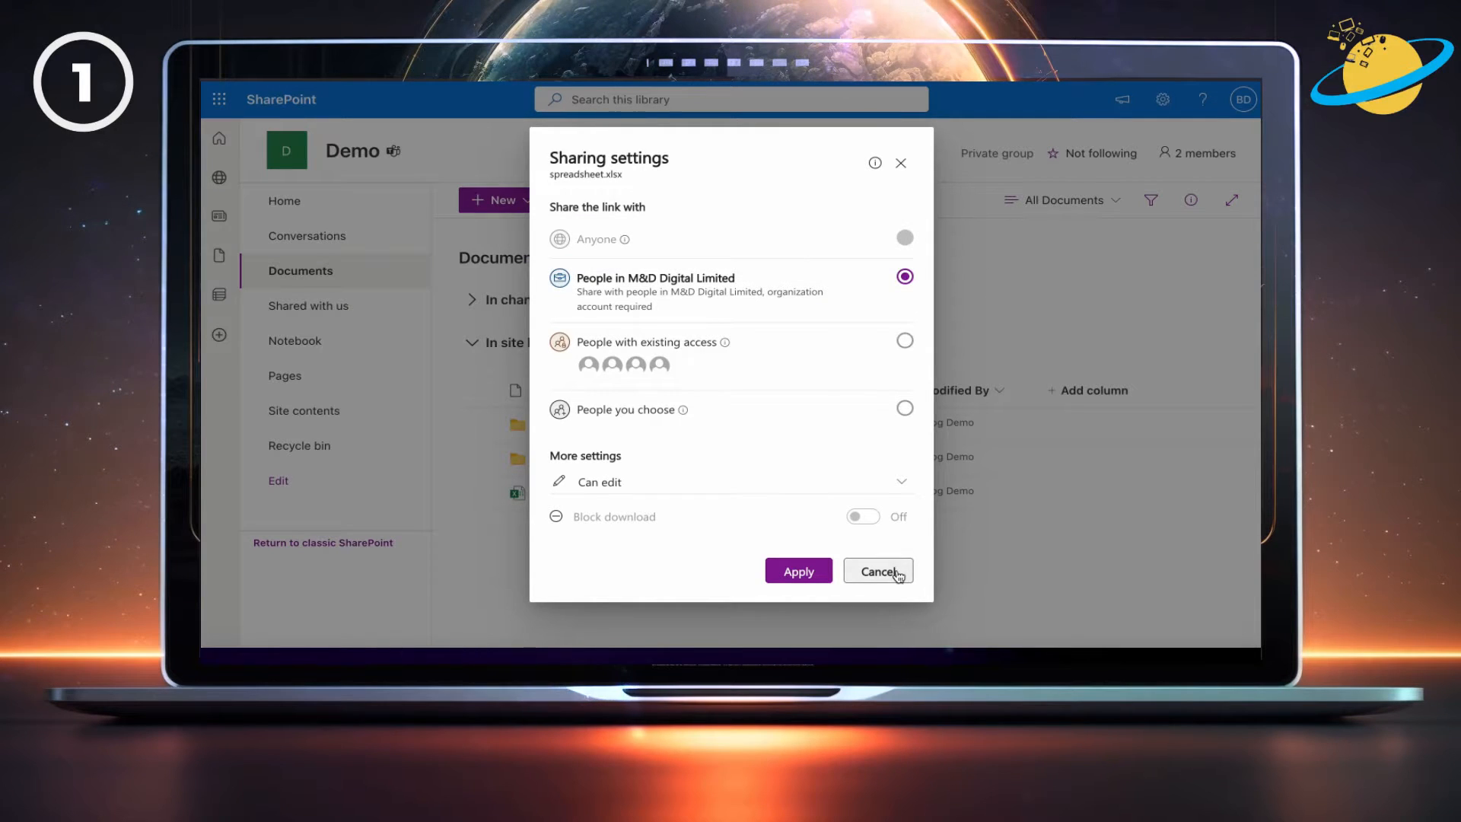
Step: Cancel the link's sharing settings and close the Send link dialog for spreadsheet.xlsx
{"action": "left_click", "coordinate": [796, 571]}
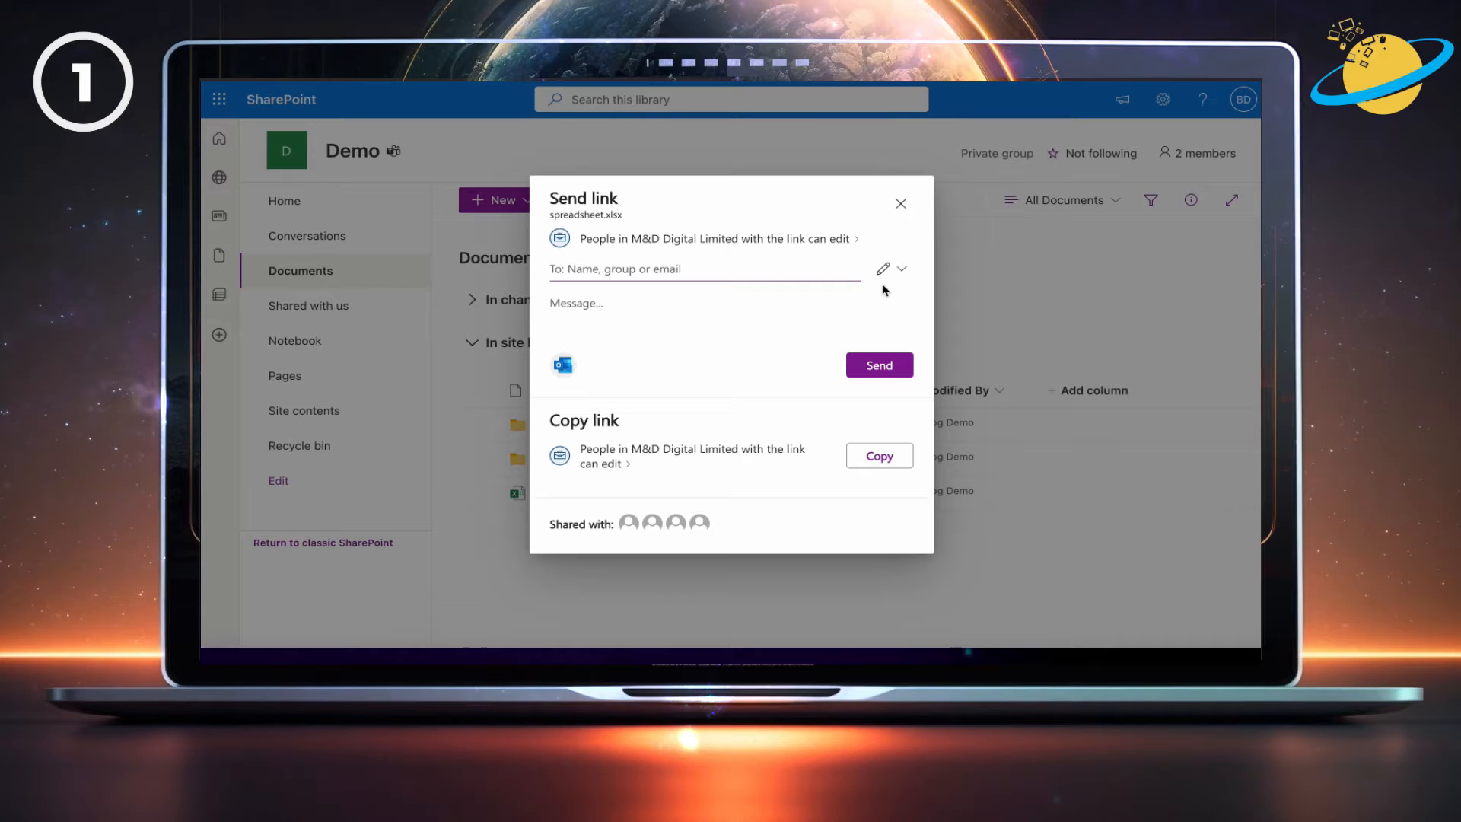
{"action": "left_click", "coordinate": [899, 203]}
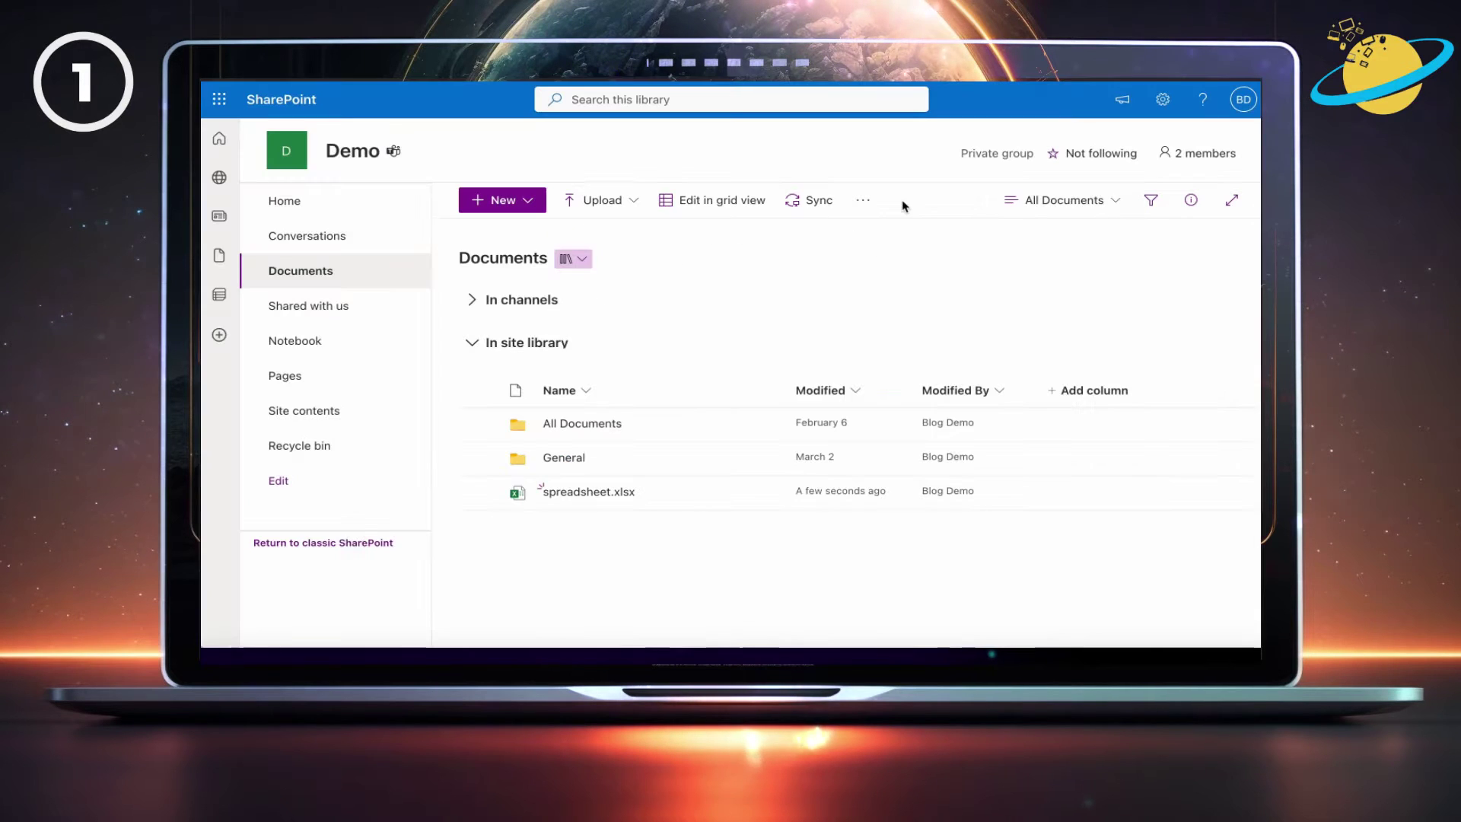
{"action": "mouse_move", "coordinate": [493, 205]}
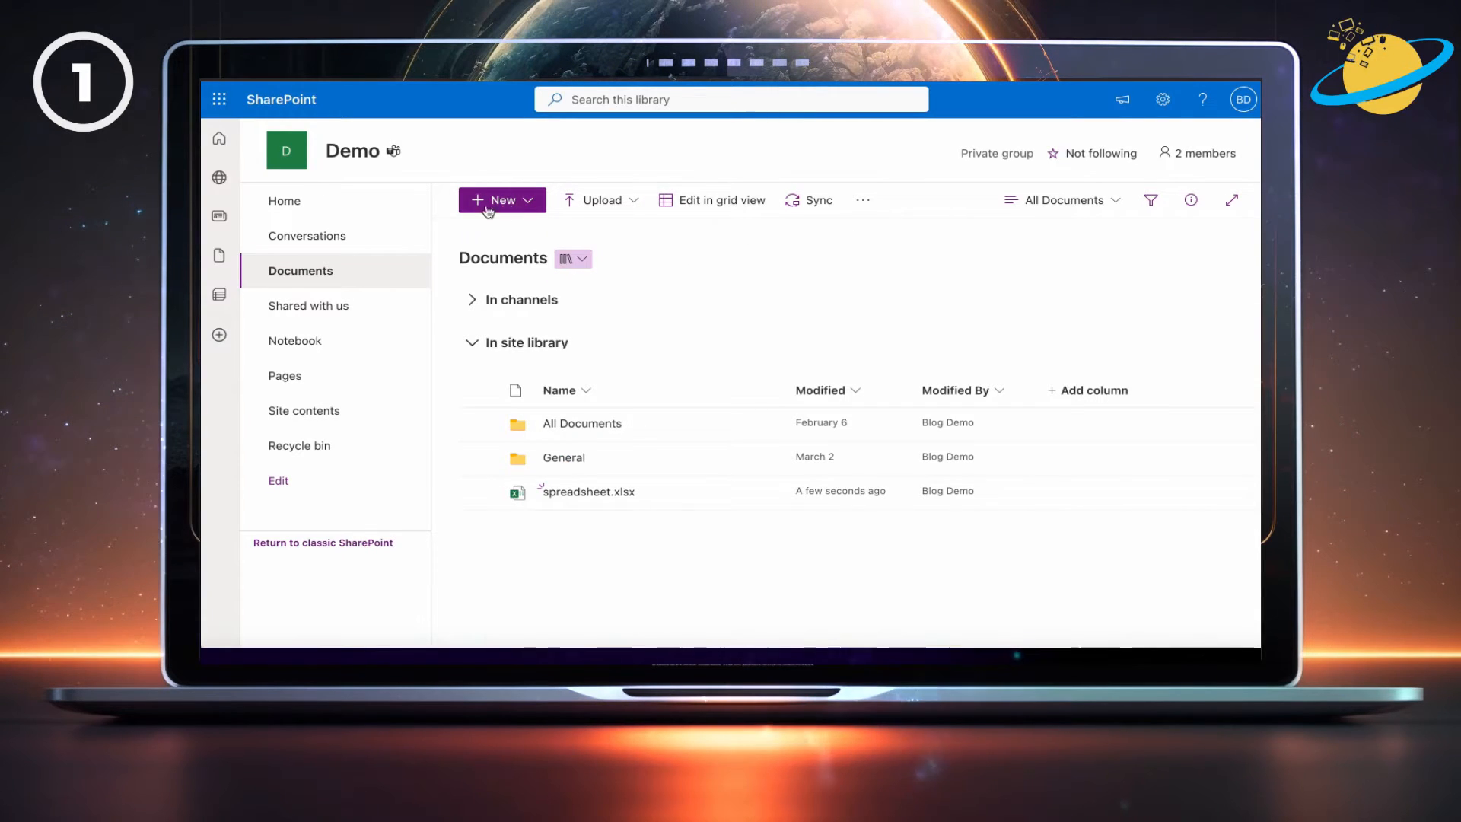
Step: From the app launcher, reach the Microsoft 365 admin center and then the SharePoint admin center
{"action": "left_click", "coordinate": [219, 100]}
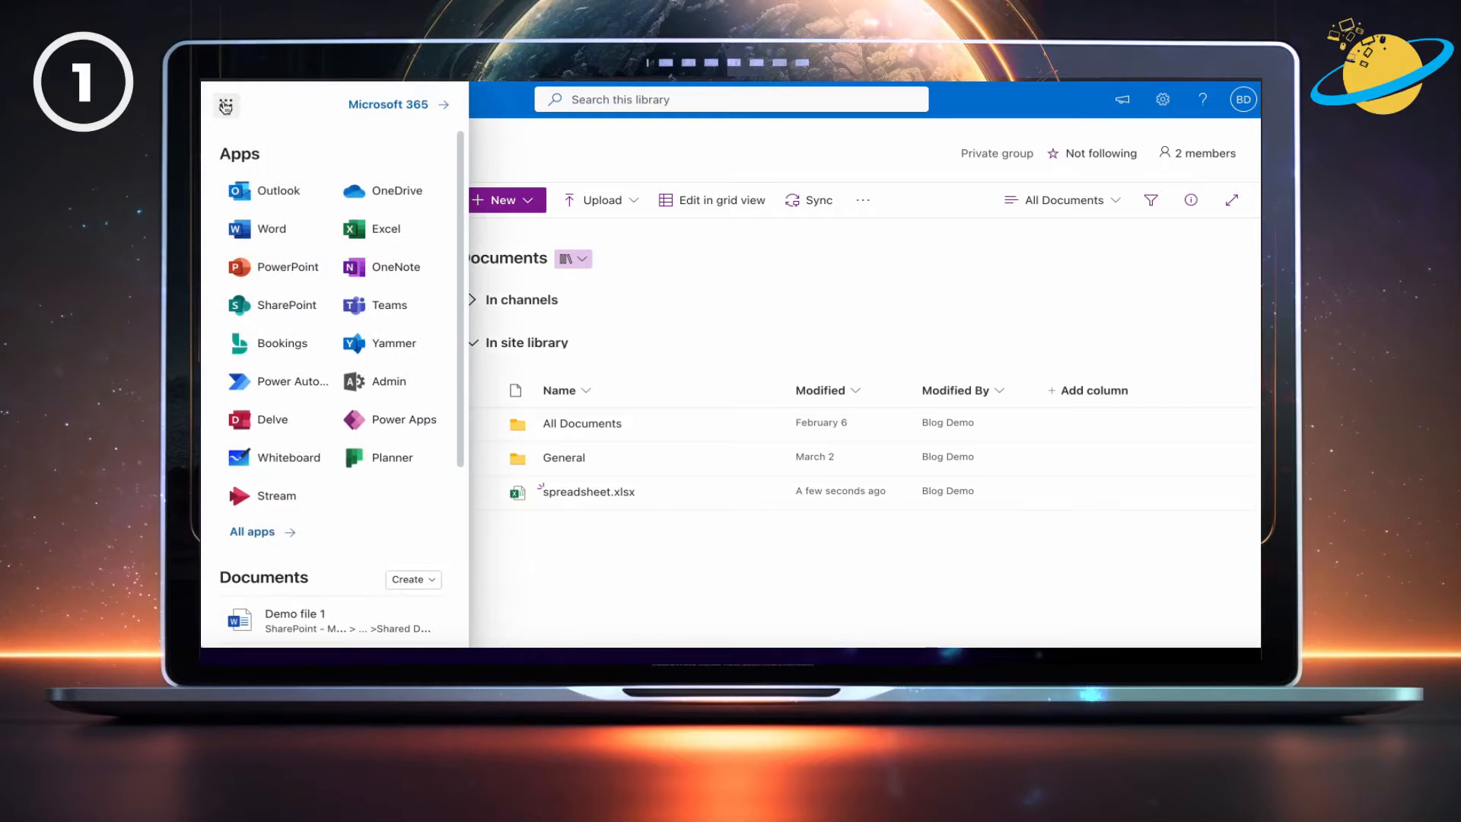
{"action": "mouse_move", "coordinate": [384, 343]}
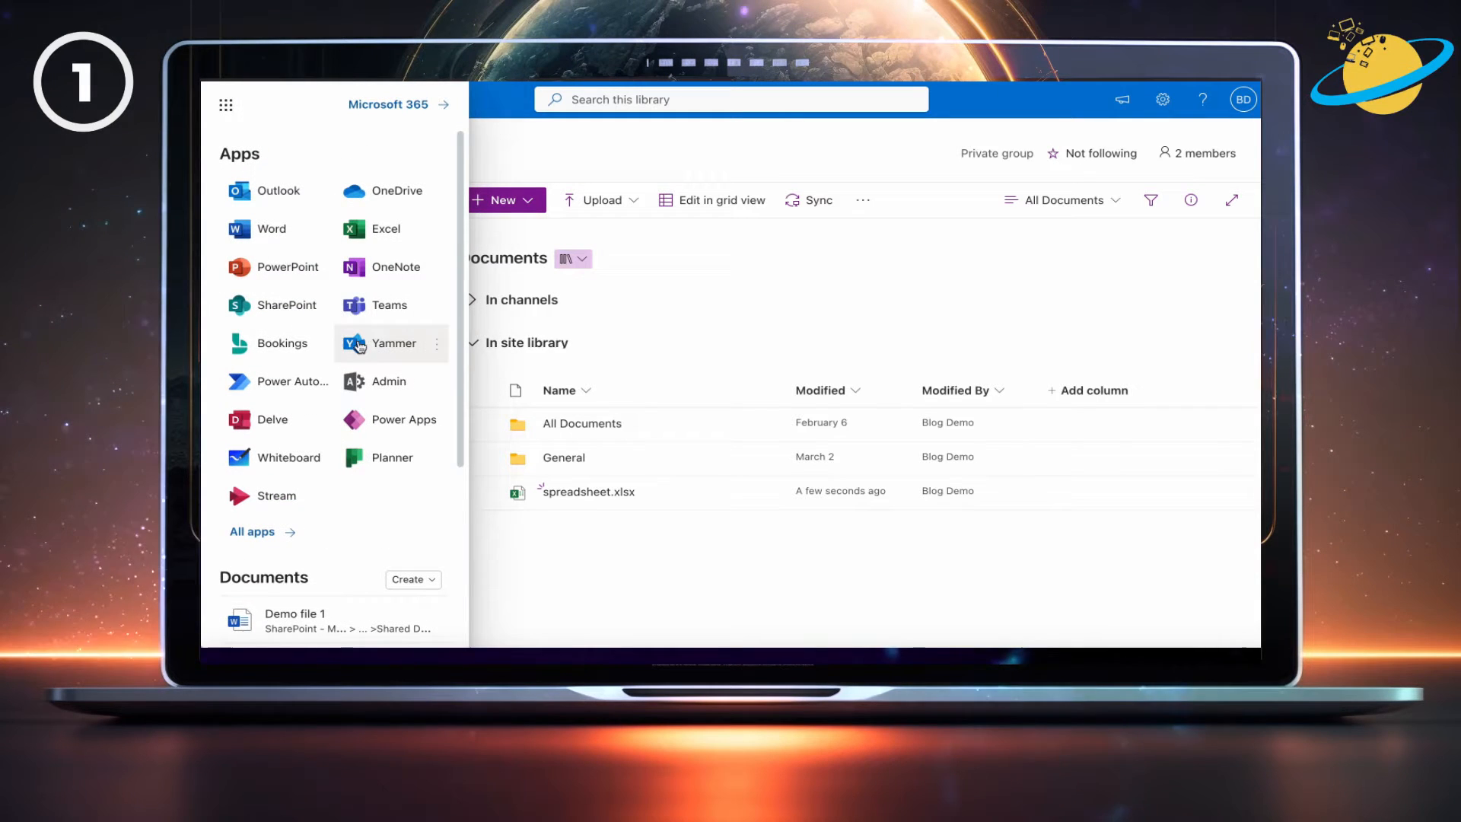
{"action": "left_click", "coordinate": [388, 381]}
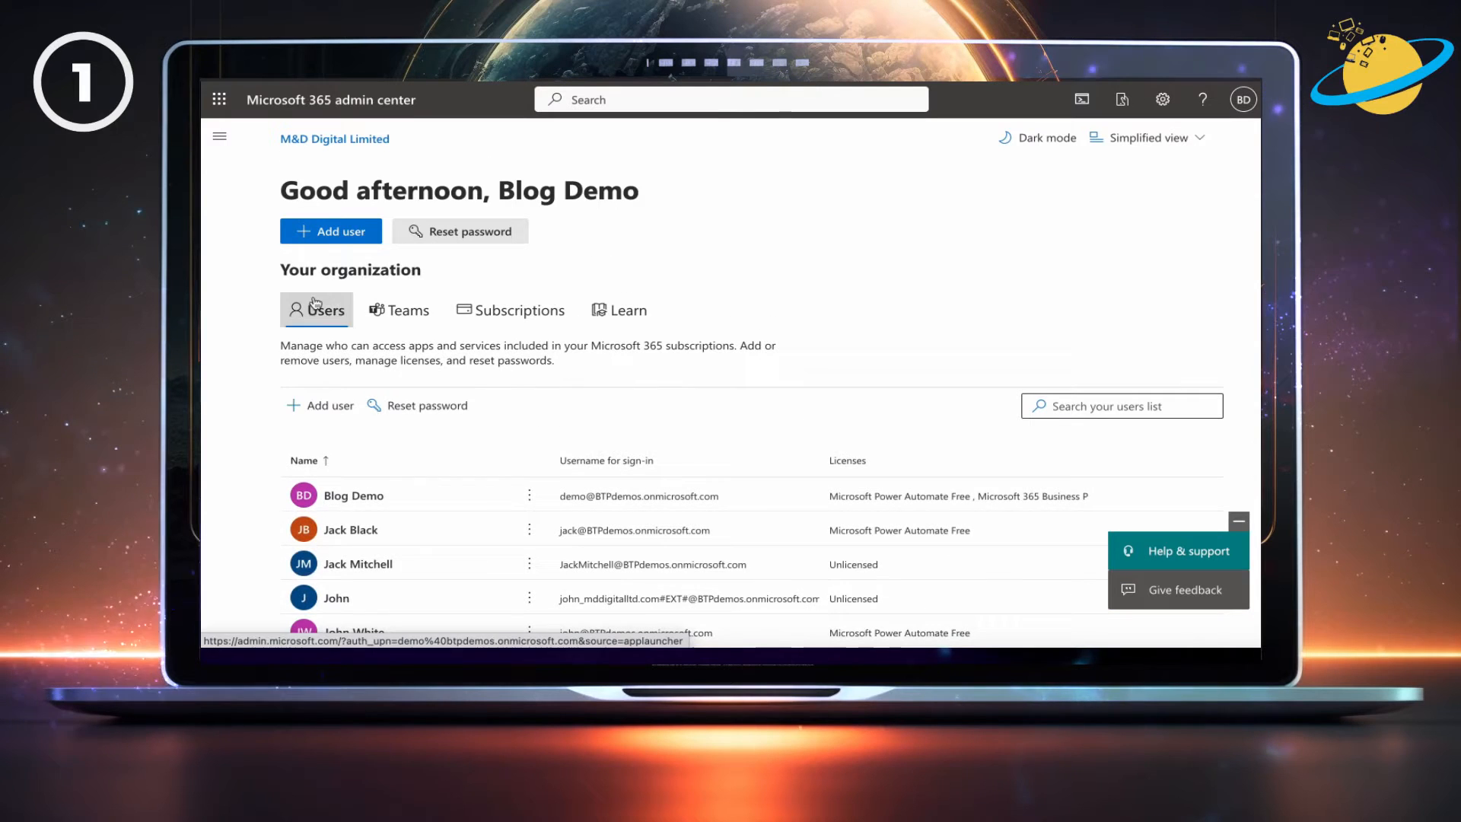
{"action": "left_click", "coordinate": [219, 135]}
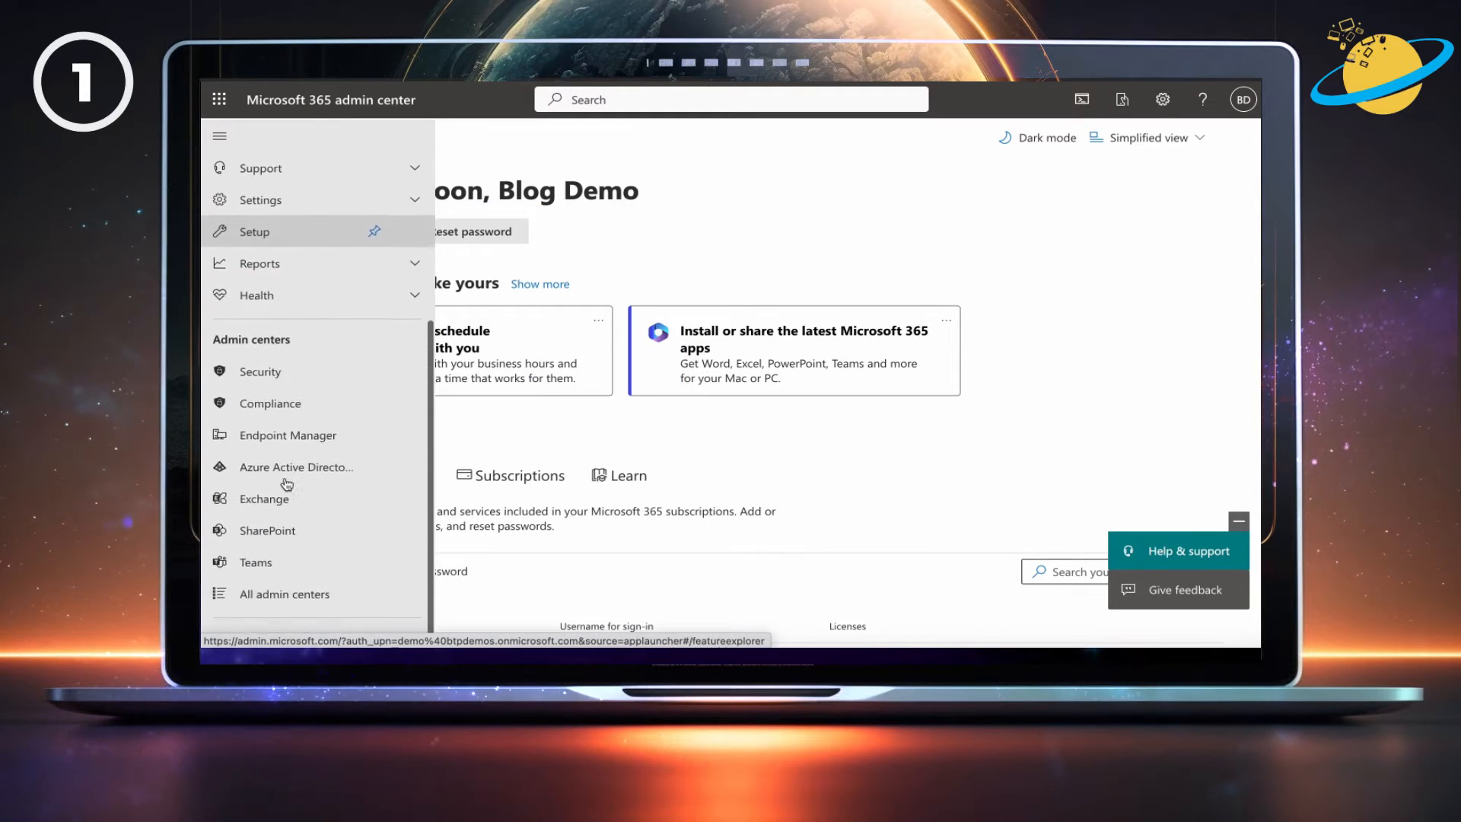
{"action": "mouse_move", "coordinate": [264, 525]}
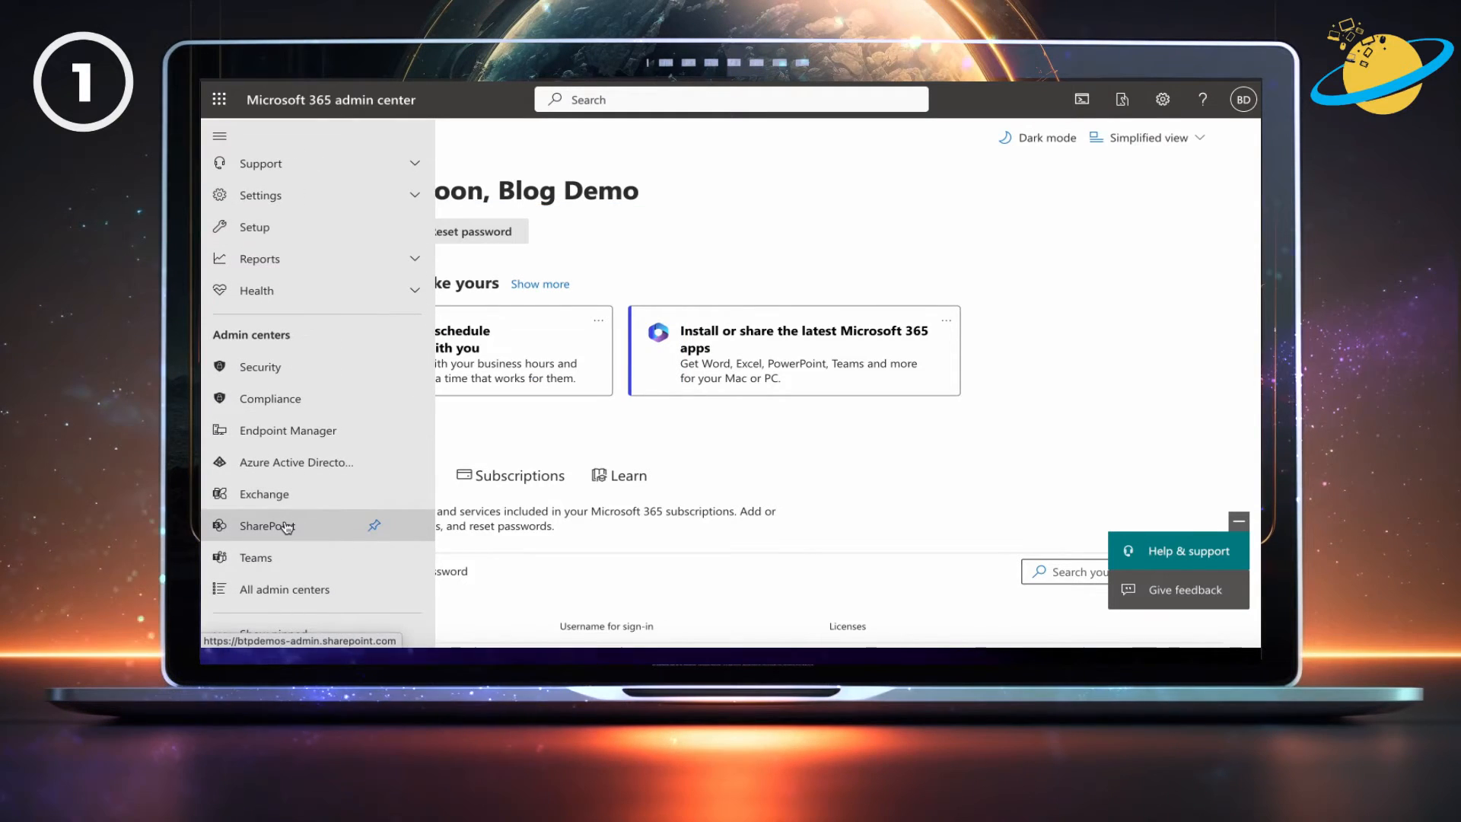
{"action": "left_click", "coordinate": [261, 525]}
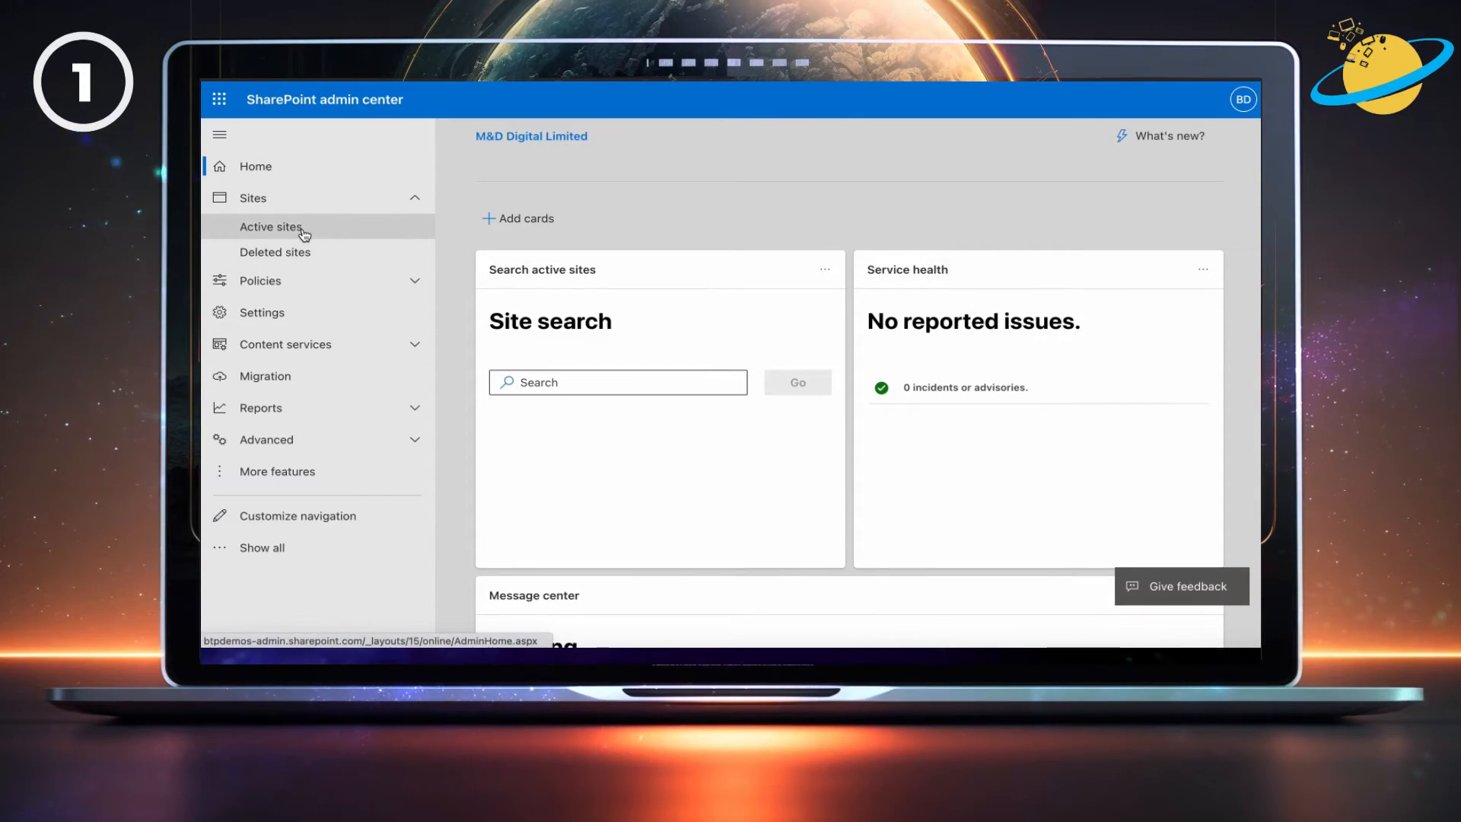
Step: From Active sites, bring up the Demo site's Sharing settings
{"action": "left_click", "coordinate": [271, 227]}
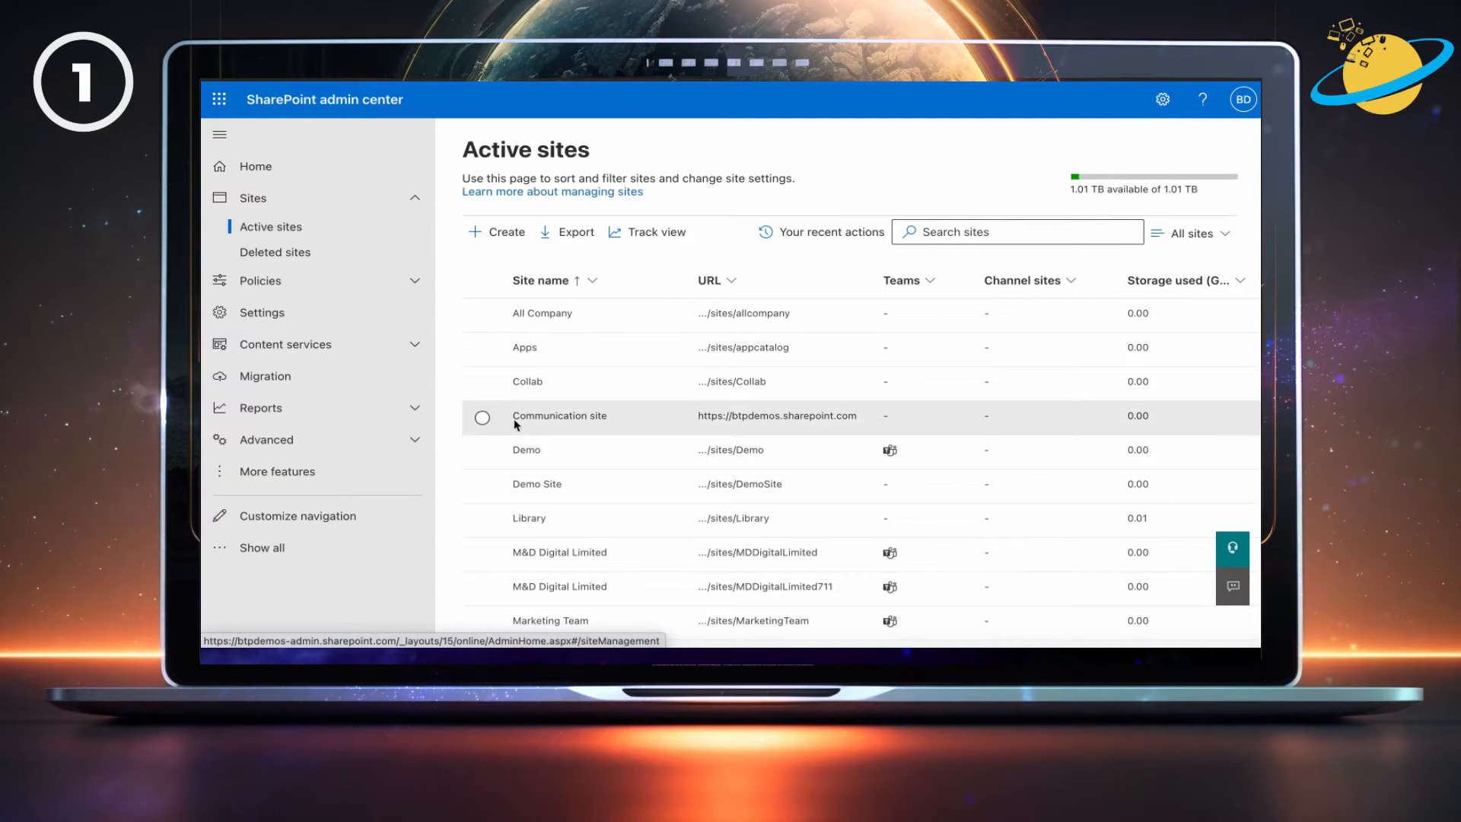
{"action": "left_click", "coordinate": [483, 451]}
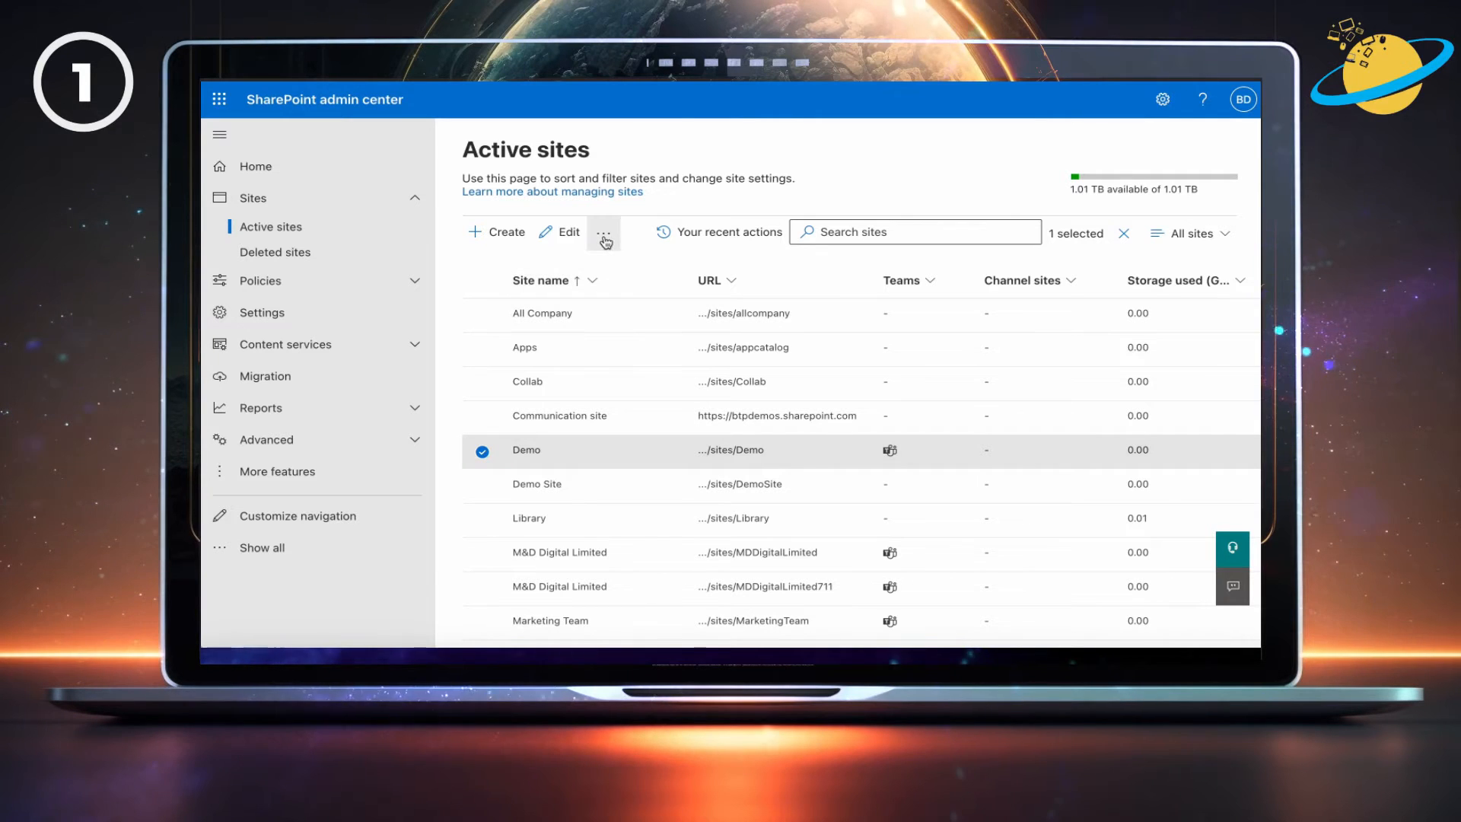
{"action": "left_click", "coordinate": [604, 231]}
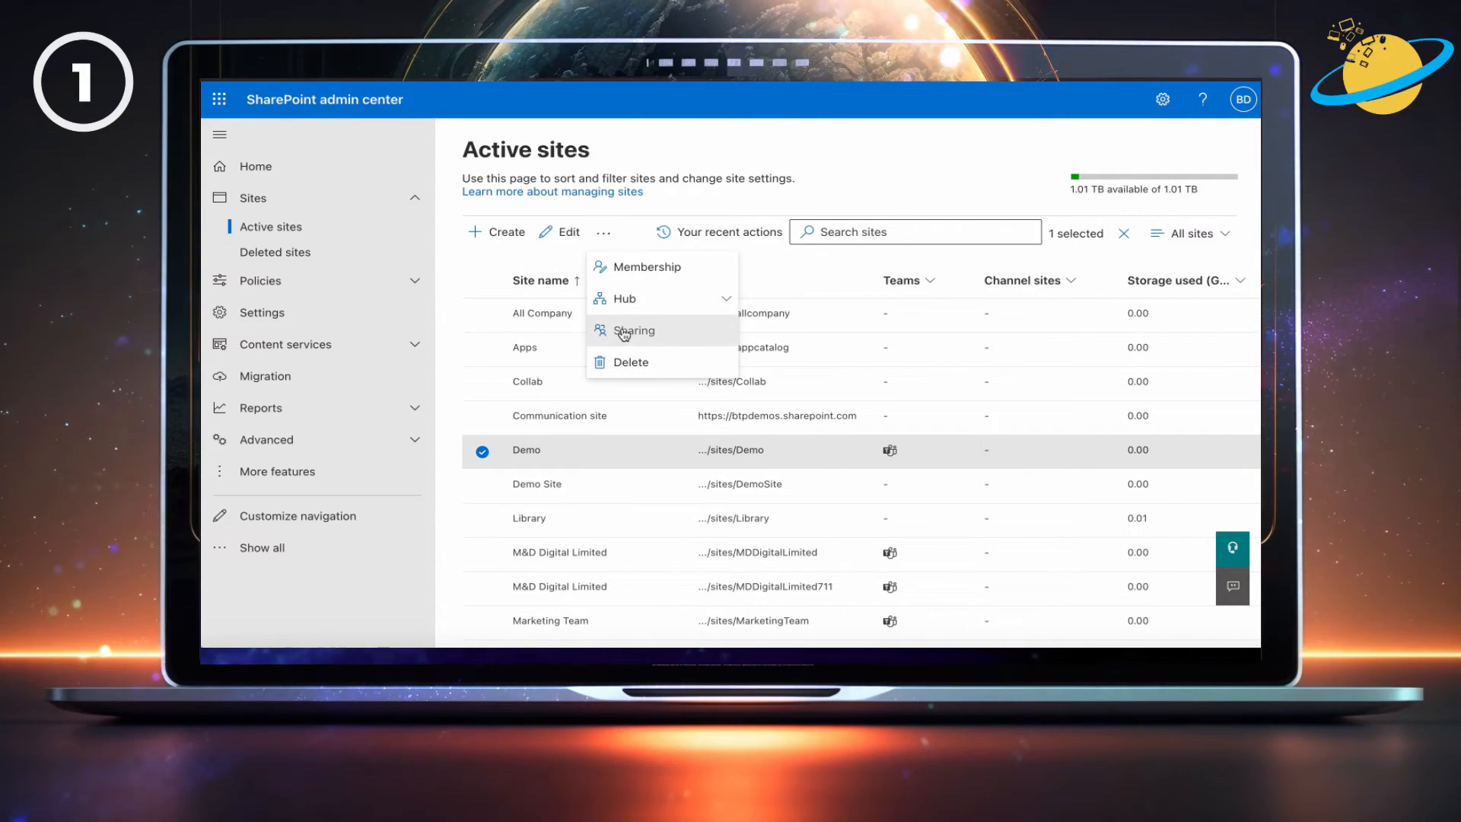
{"action": "left_click", "coordinate": [635, 330]}
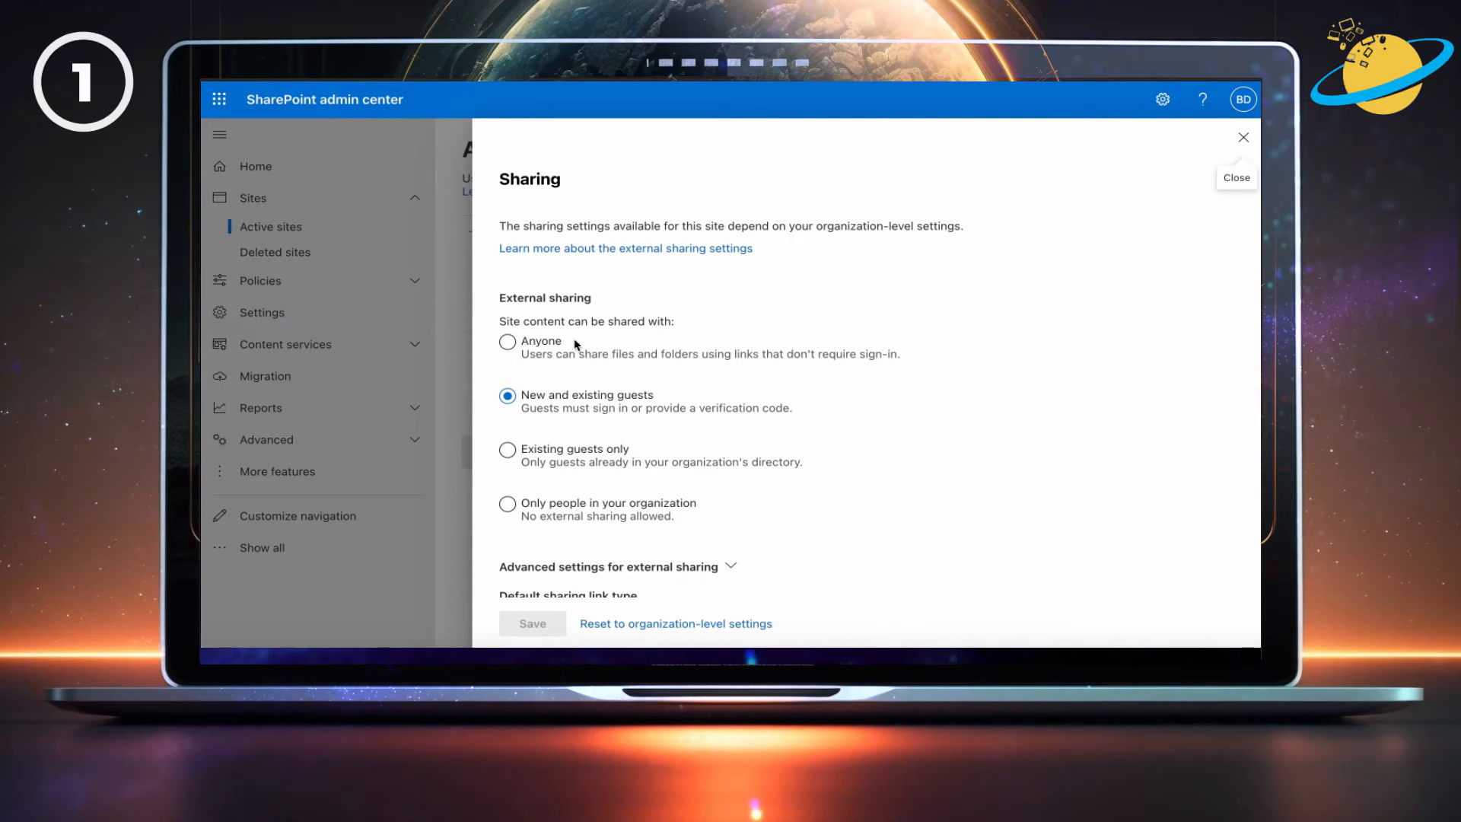
Step: Set the Demo site's external sharing to Anyone and save
{"action": "left_click", "coordinate": [508, 341]}
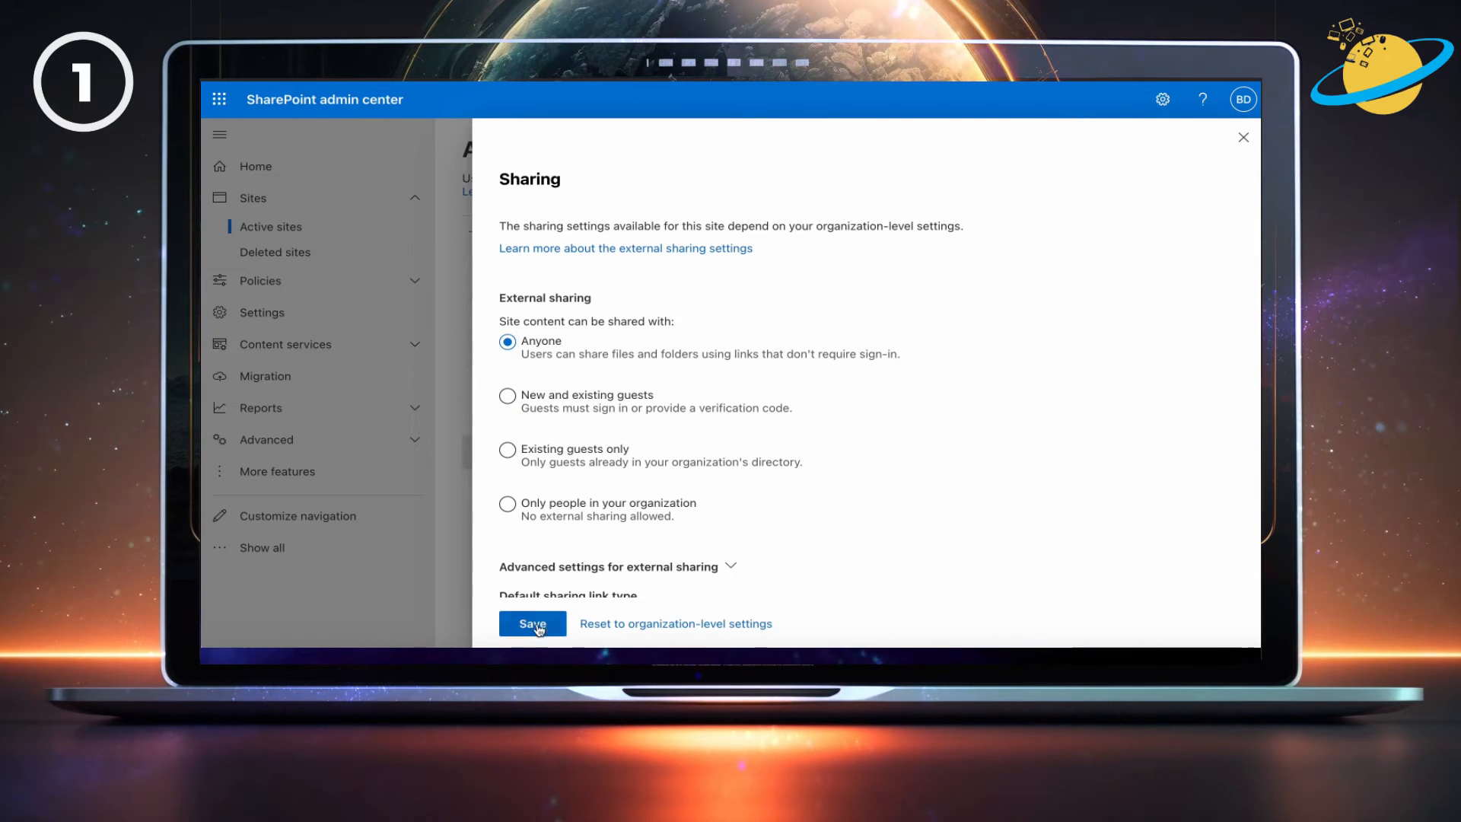
{"action": "left_click", "coordinate": [532, 624]}
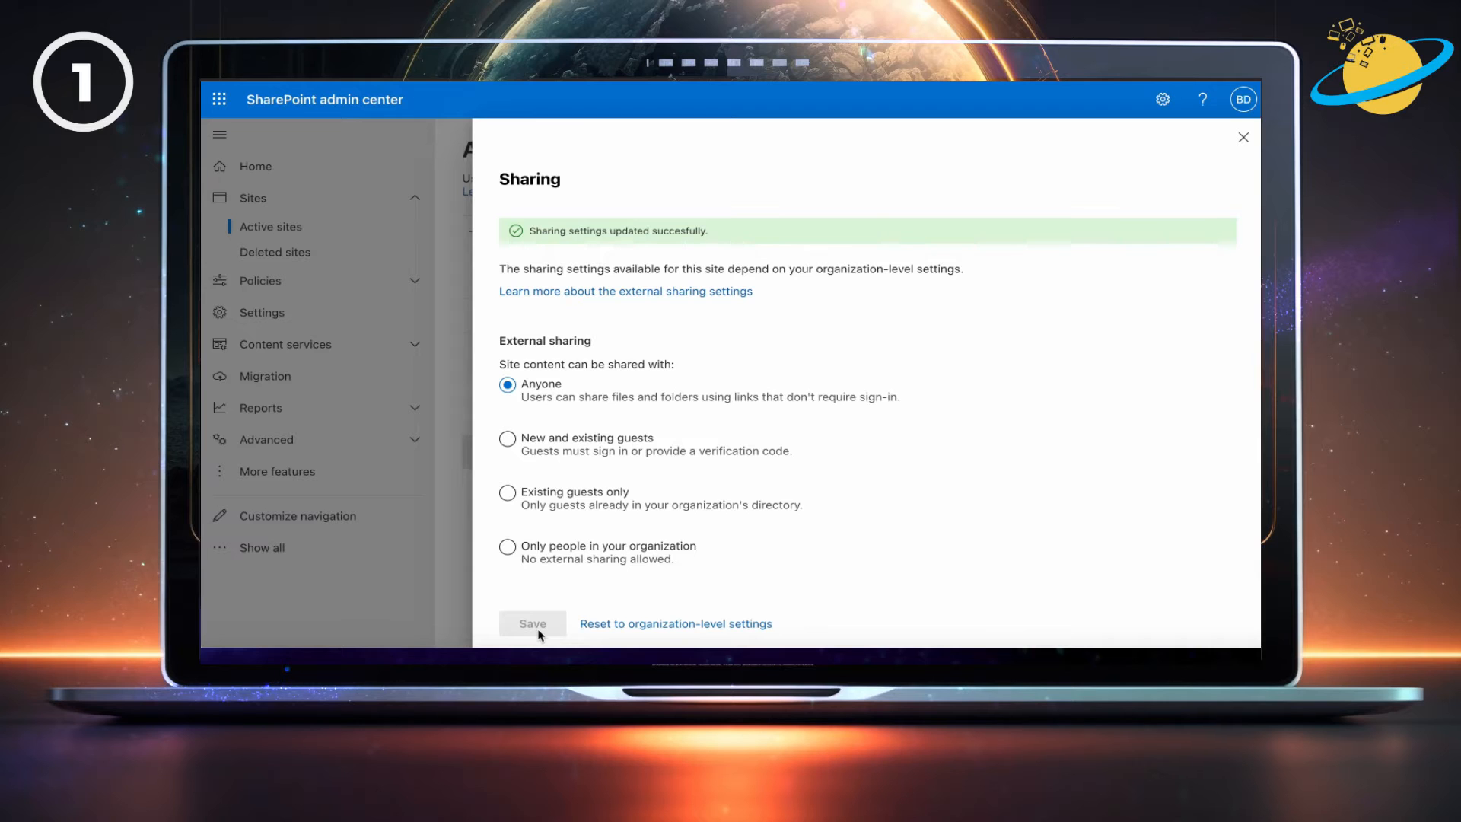
Step: Under Policies > Sharing, allow organization-wide sharing with Anyone, no sign-in required
{"action": "left_click", "coordinate": [1244, 137]}
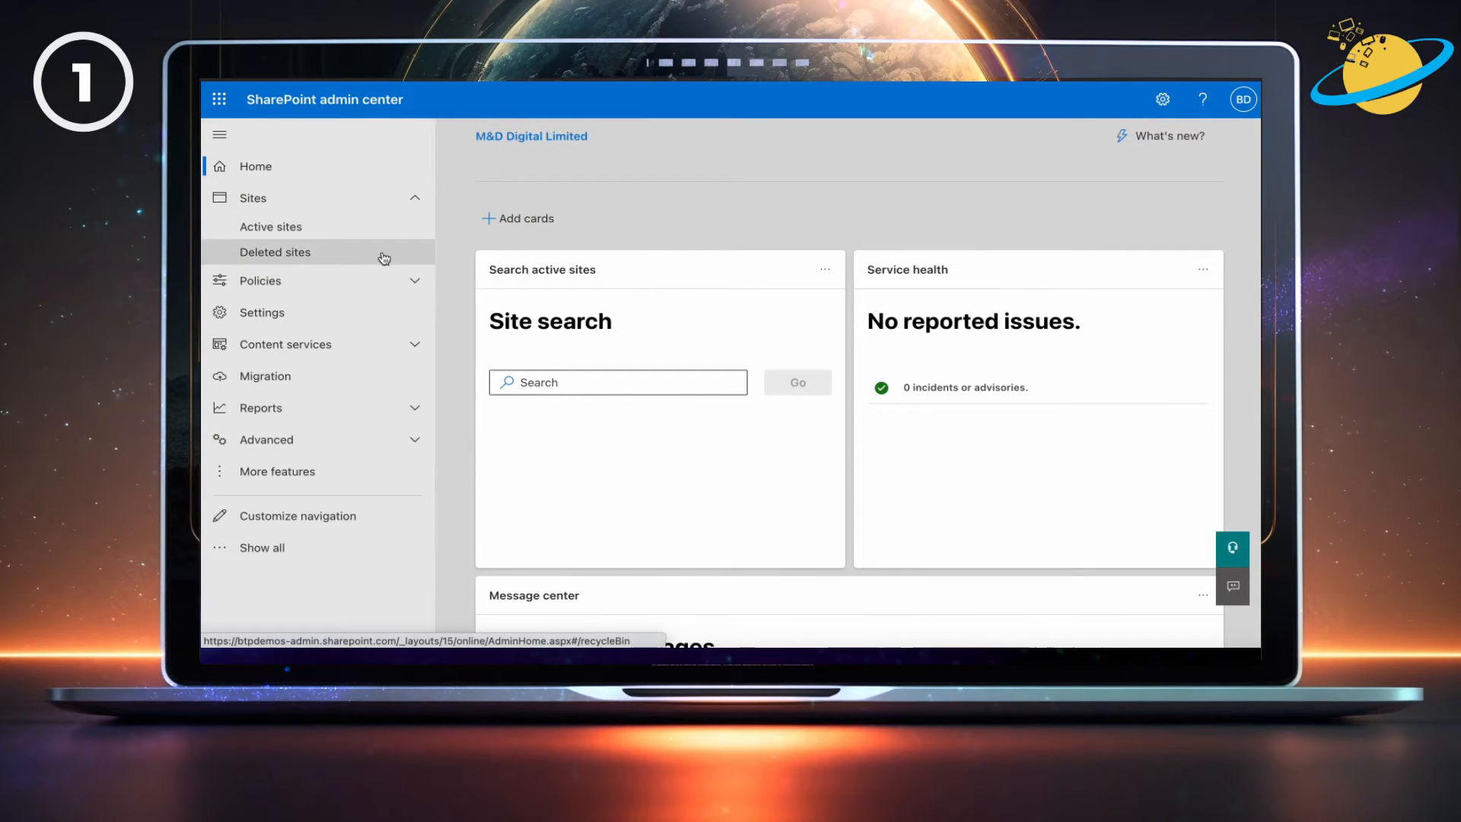
{"action": "left_click", "coordinate": [259, 280]}
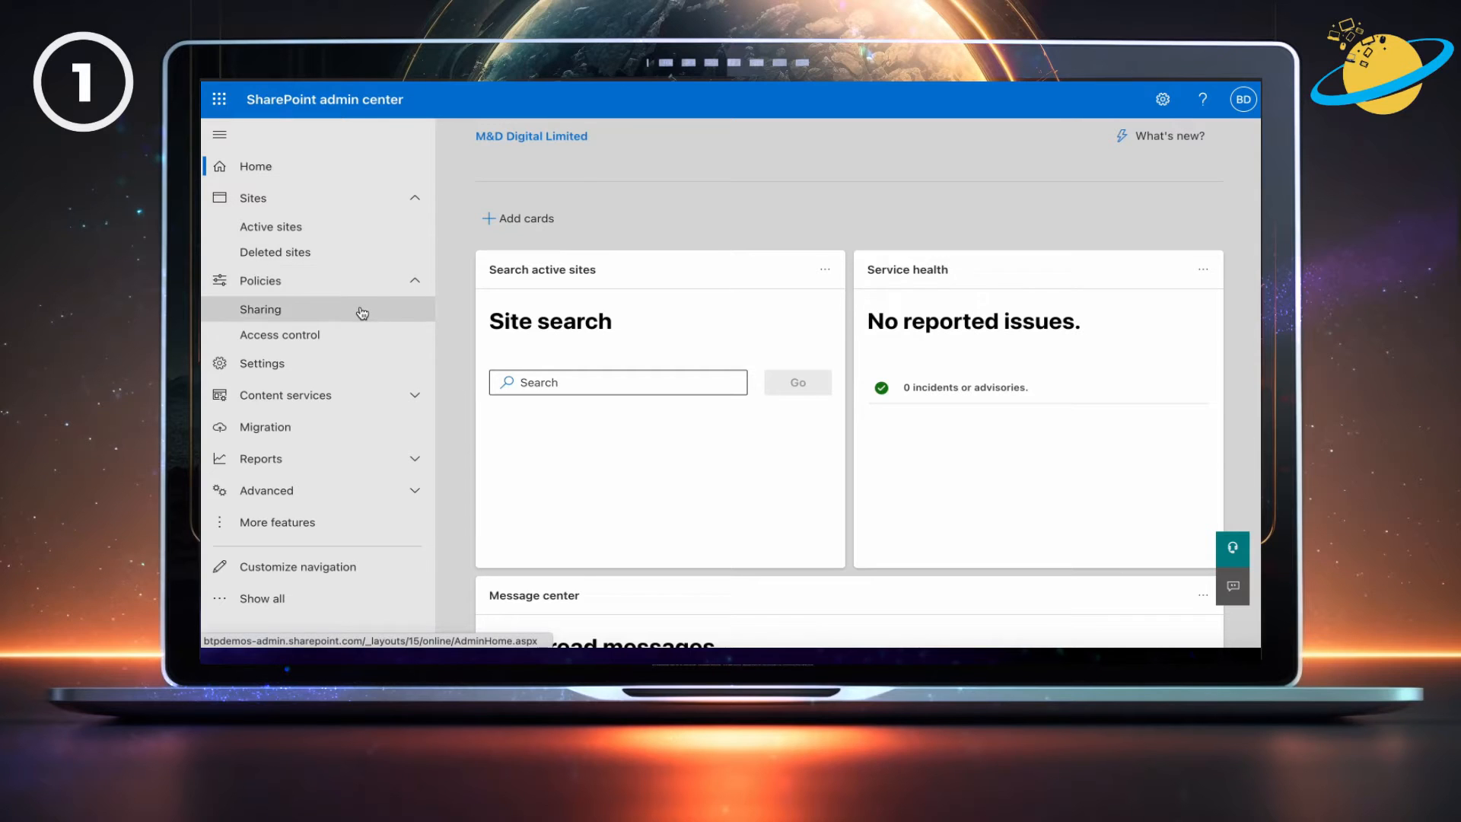
{"action": "left_click", "coordinate": [261, 309]}
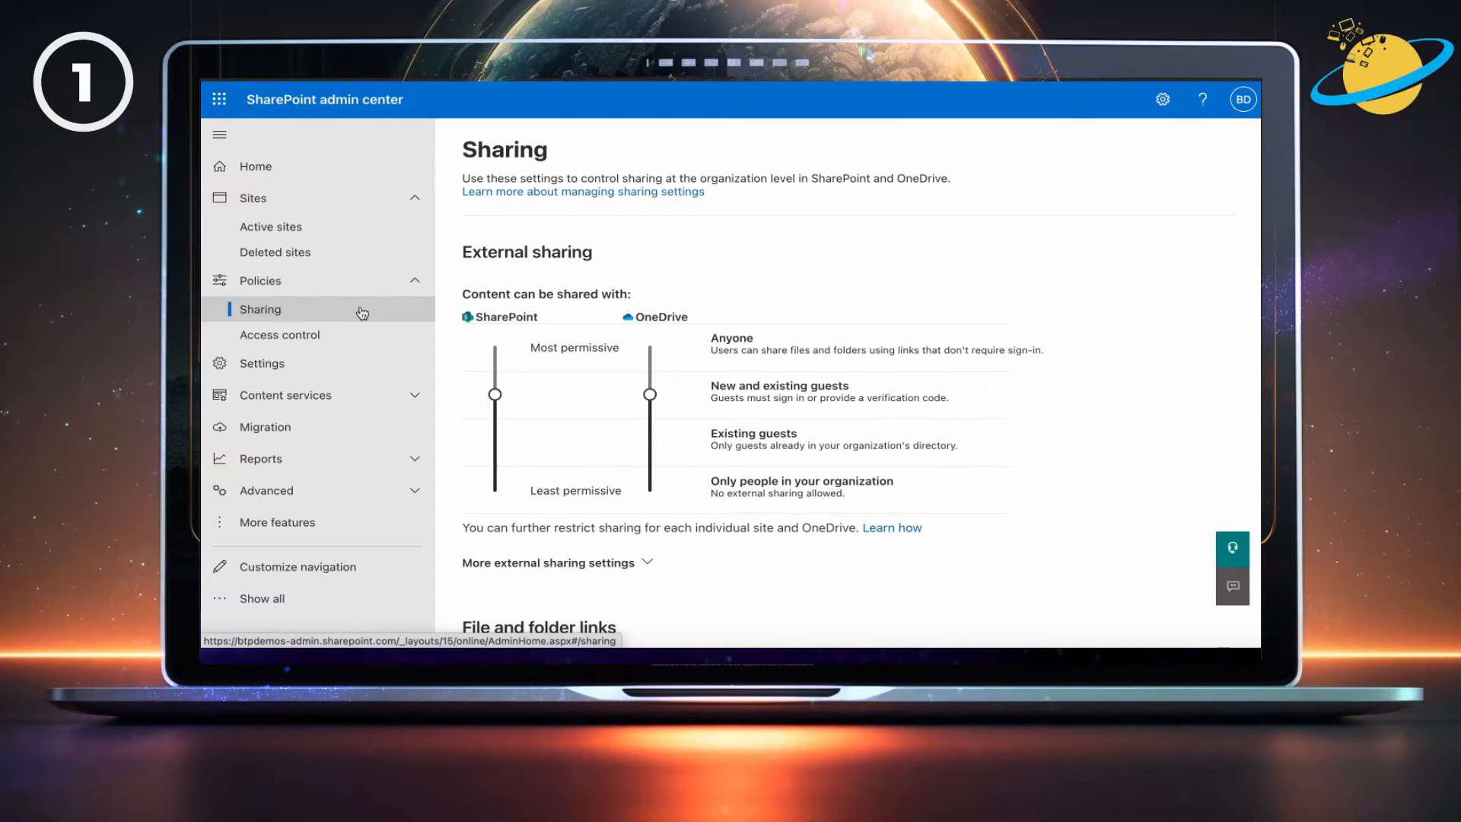
{"action": "left_click", "coordinate": [495, 394]}
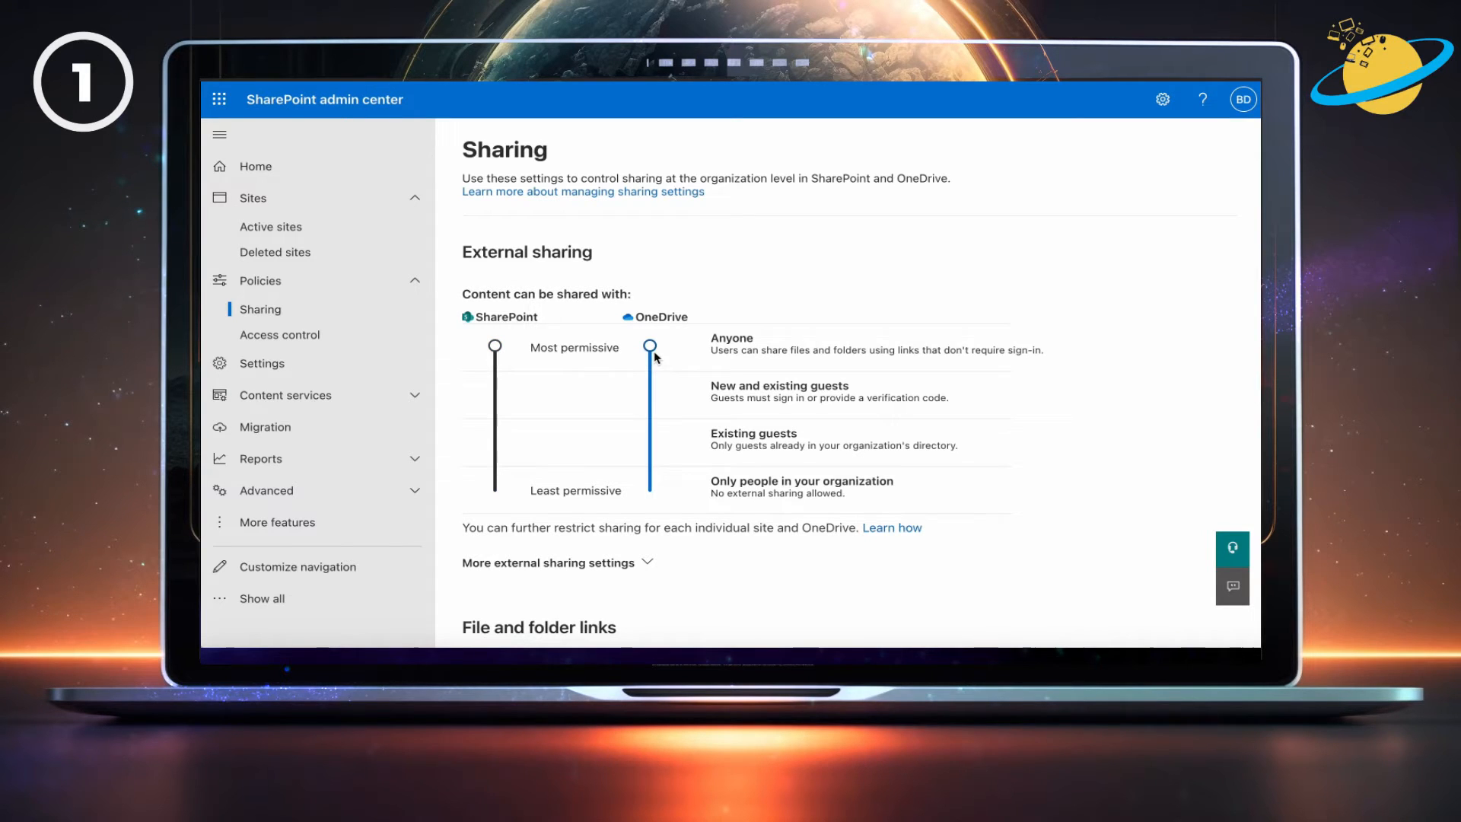
Step: Make 'Anyone with the link' the default file and folder link type and save
{"action": "scroll", "scroll_direction": "down", "scroll_amount": 3}
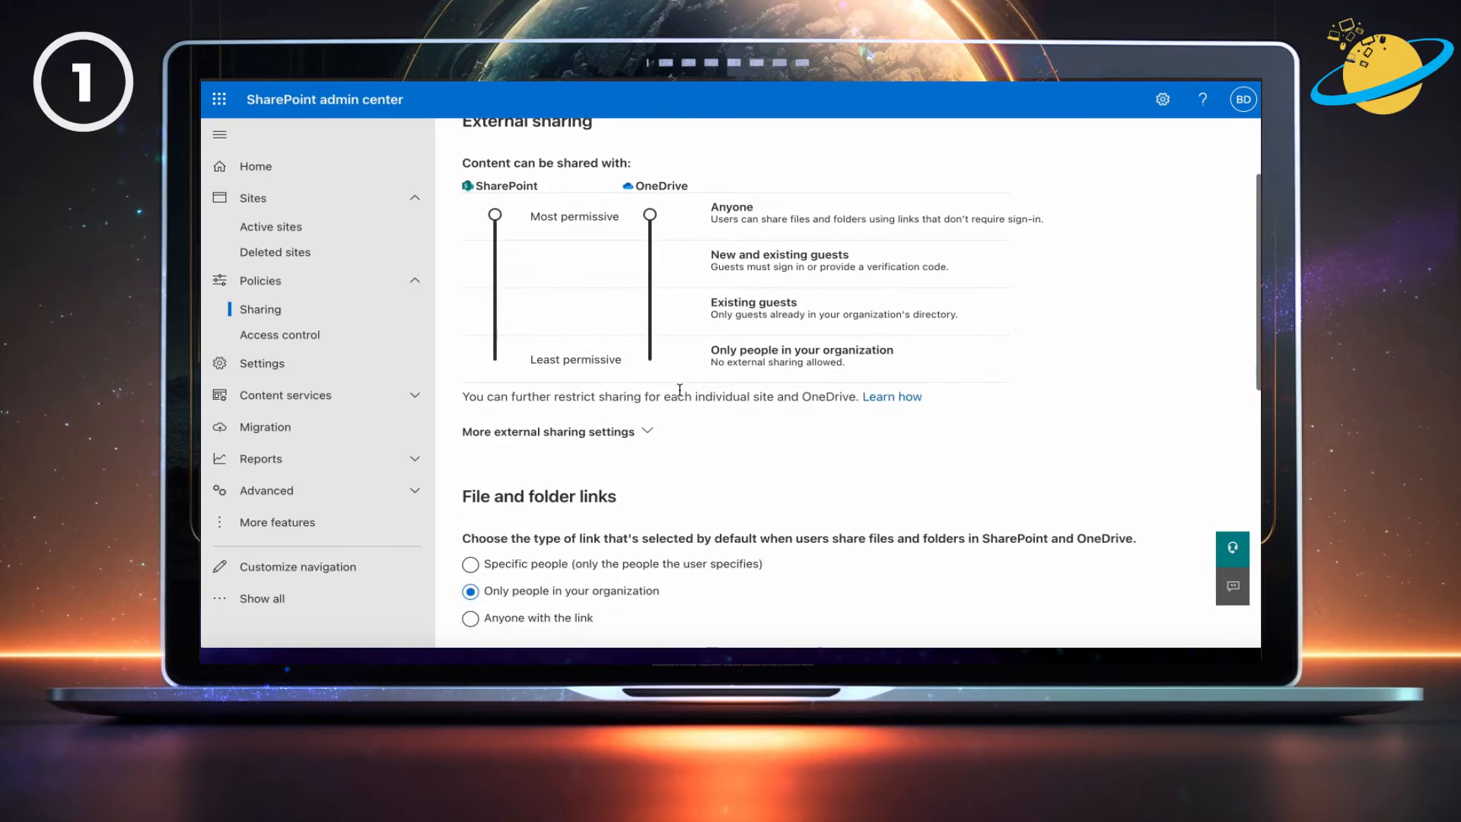
{"action": "scroll", "scroll_direction": "down", "scroll_amount": 3}
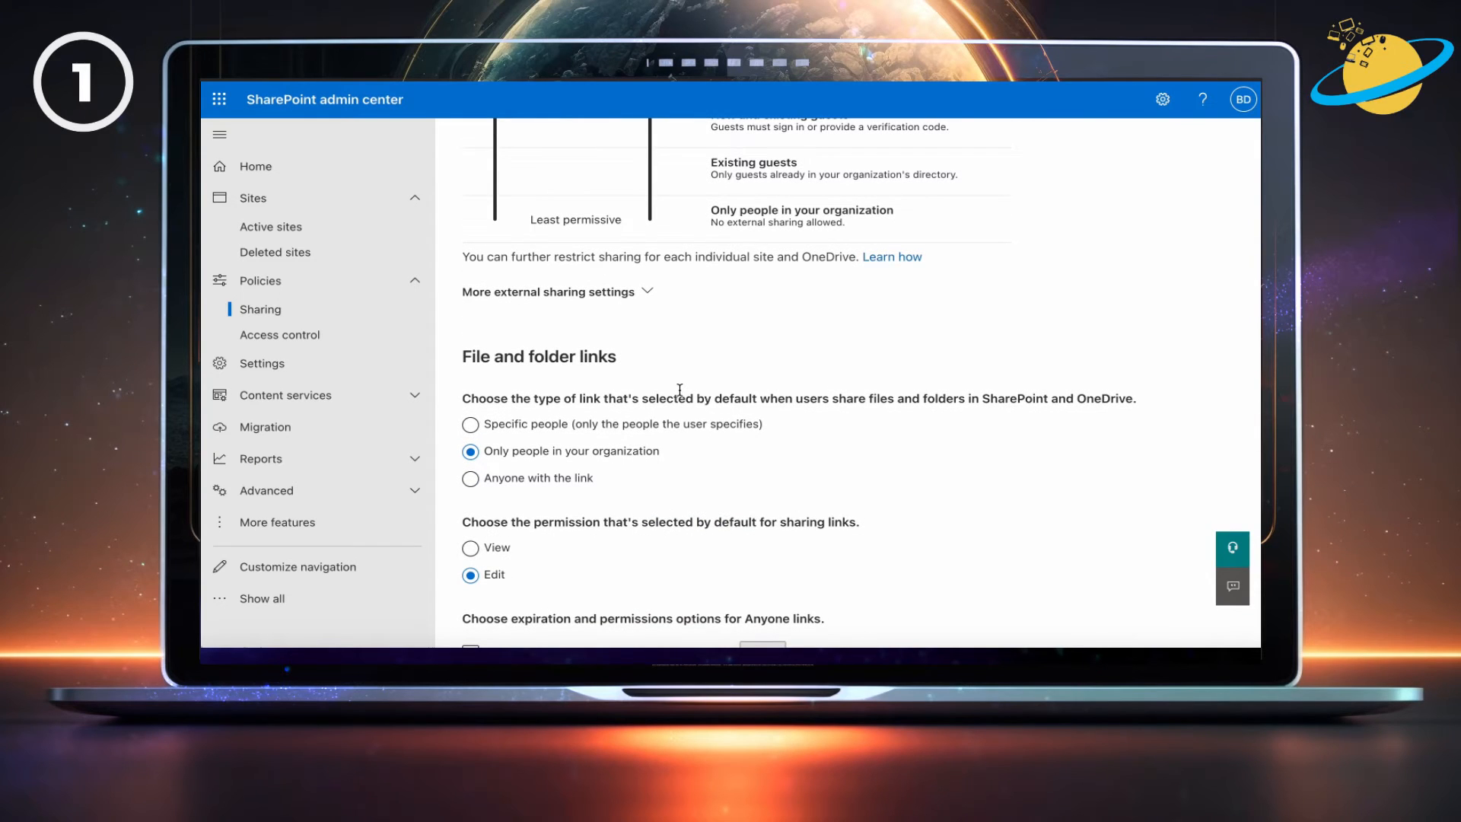
{"action": "left_click", "coordinate": [472, 478]}
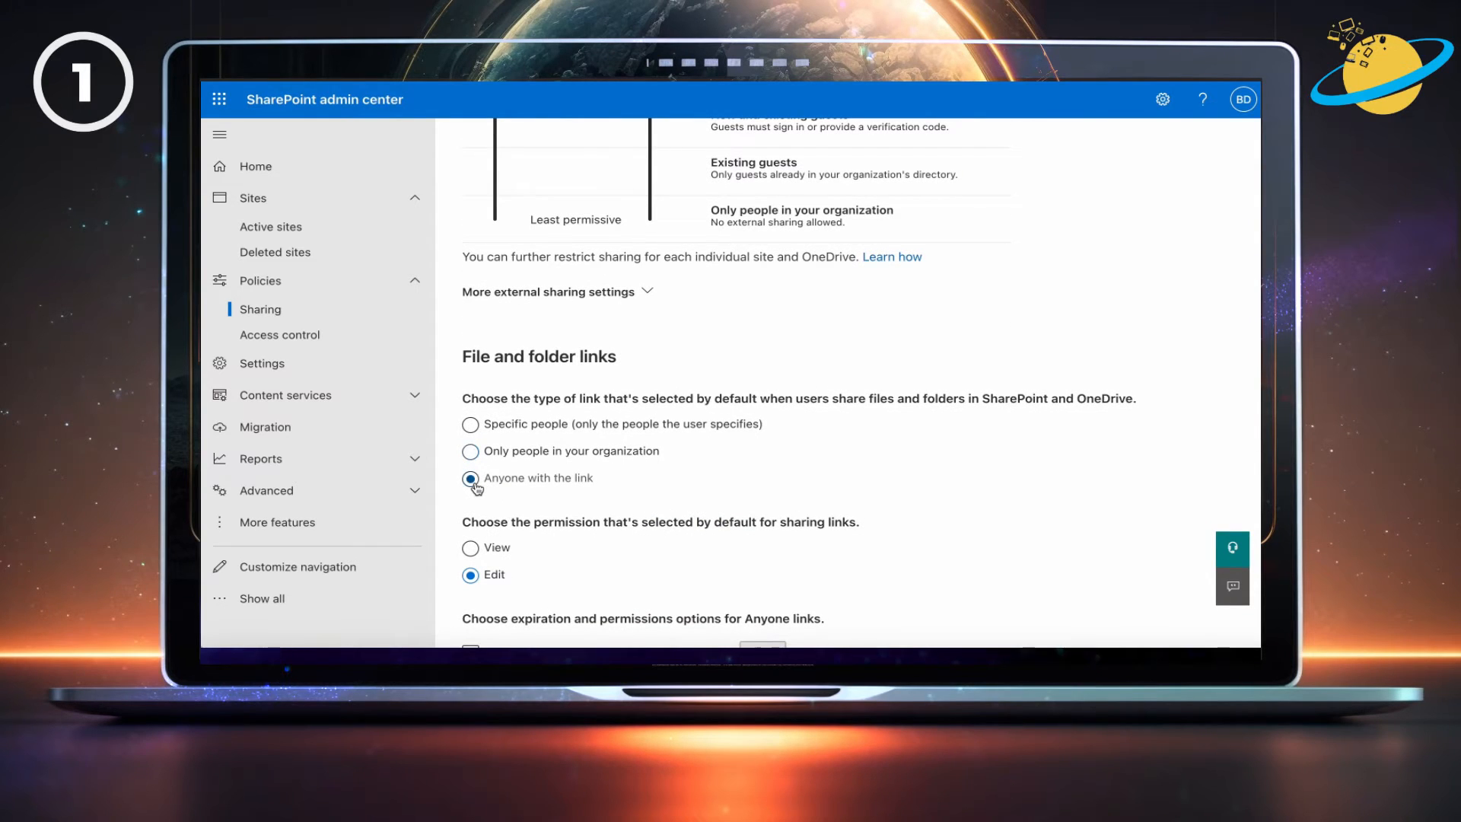
{"action": "scroll", "scroll_direction": "down", "scroll_amount": 3}
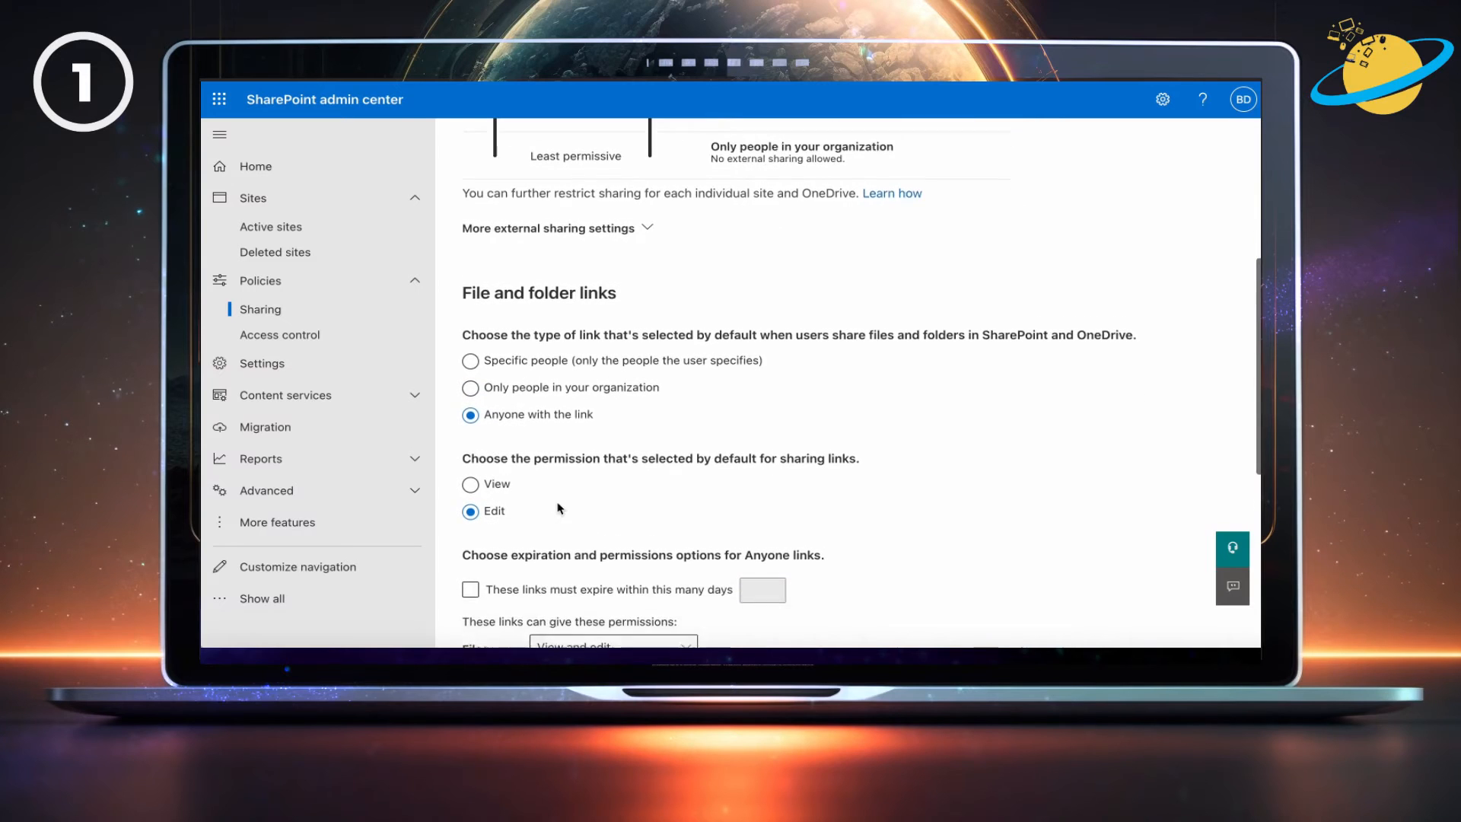
{"action": "scroll", "scroll_direction": "down", "scroll_amount": 3}
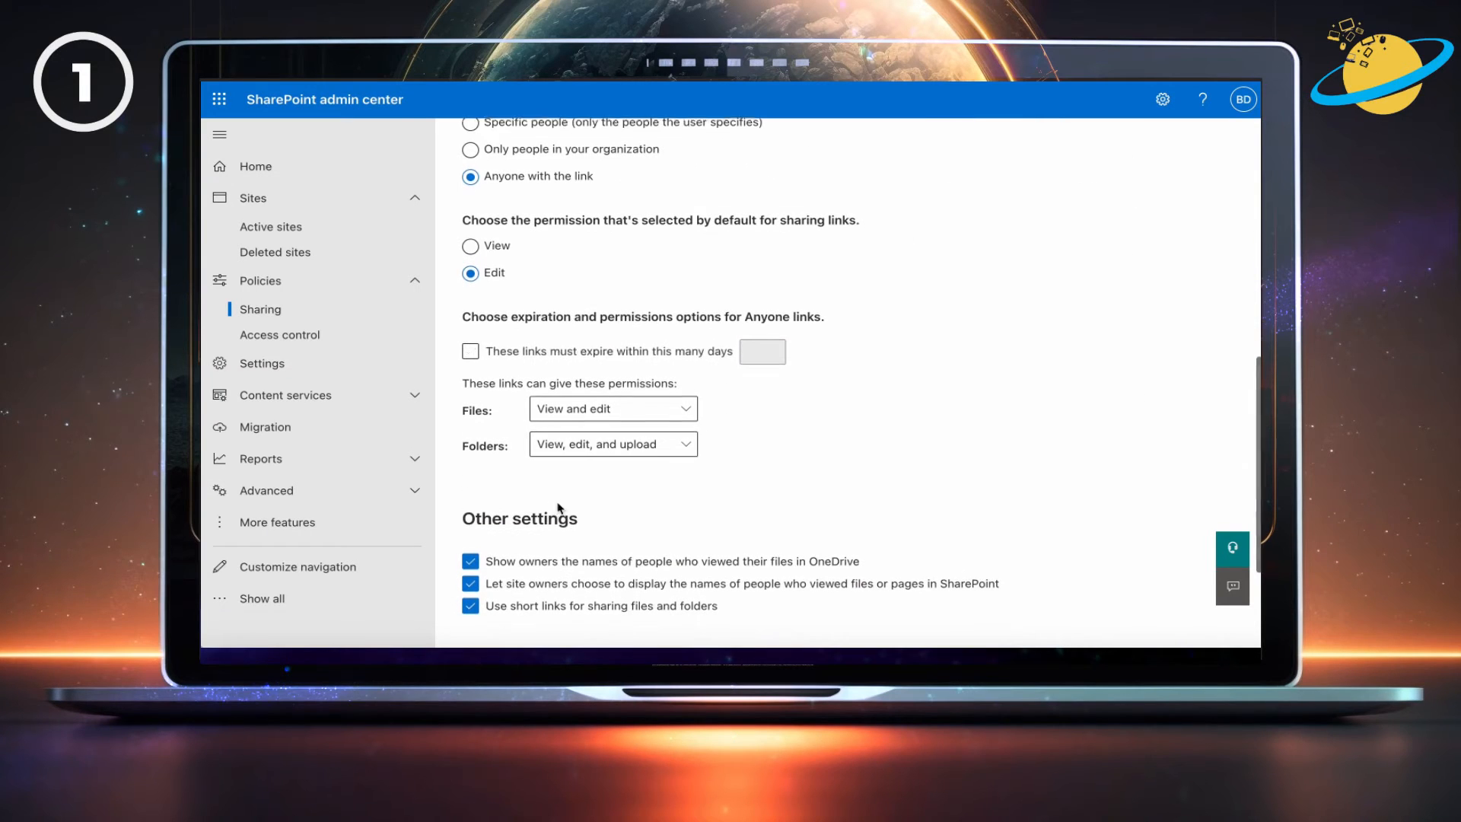
{"action": "scroll", "scroll_direction": "down", "scroll_amount": 3}
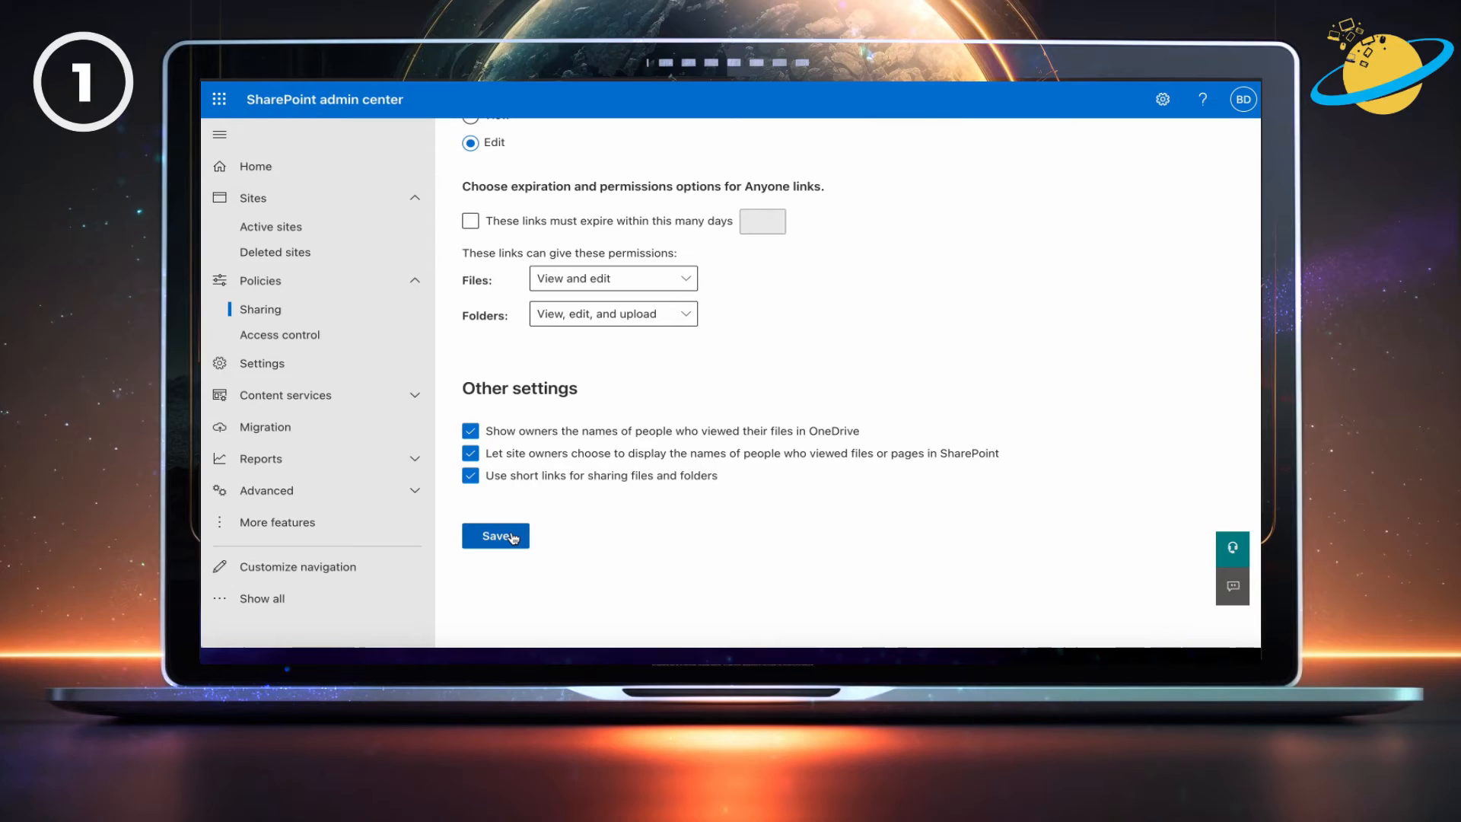
{"action": "left_click", "coordinate": [495, 535]}
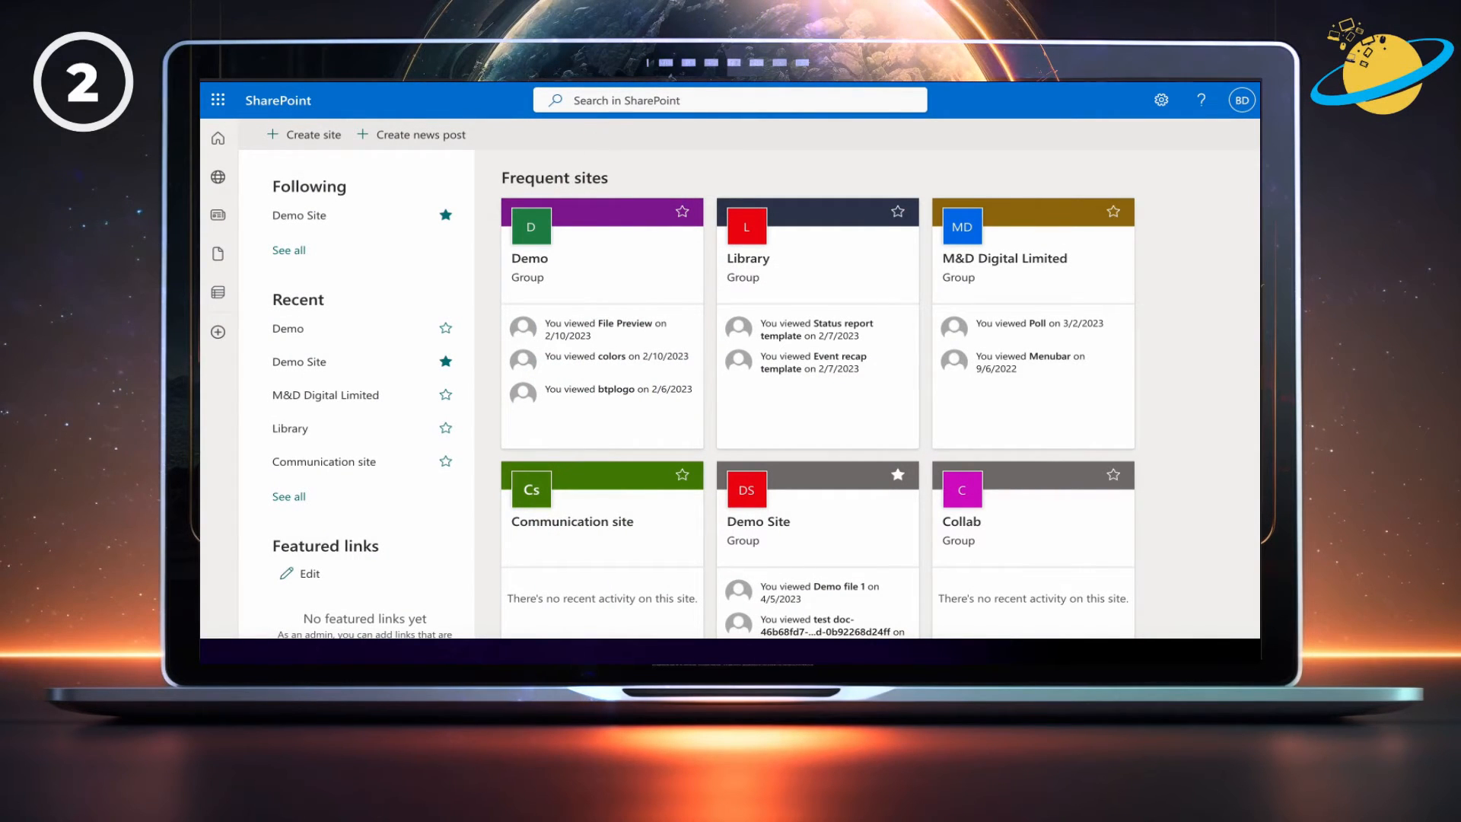
{"action": "mouse_move", "coordinate": [592, 258]}
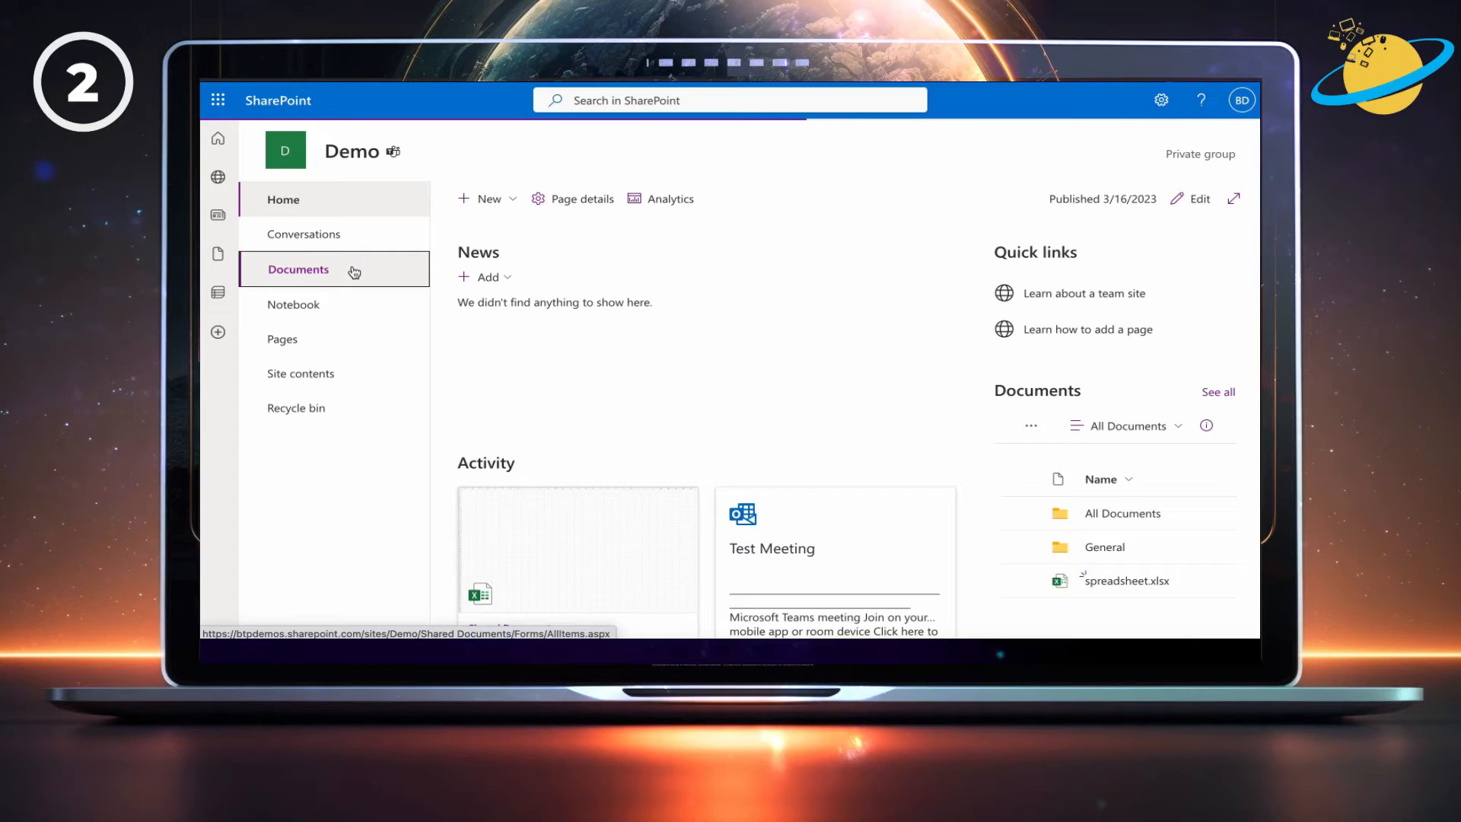
Step: In the Demo site's Documents library, bring up Share for spreadsheet.xlsx
{"action": "left_click", "coordinate": [298, 268]}
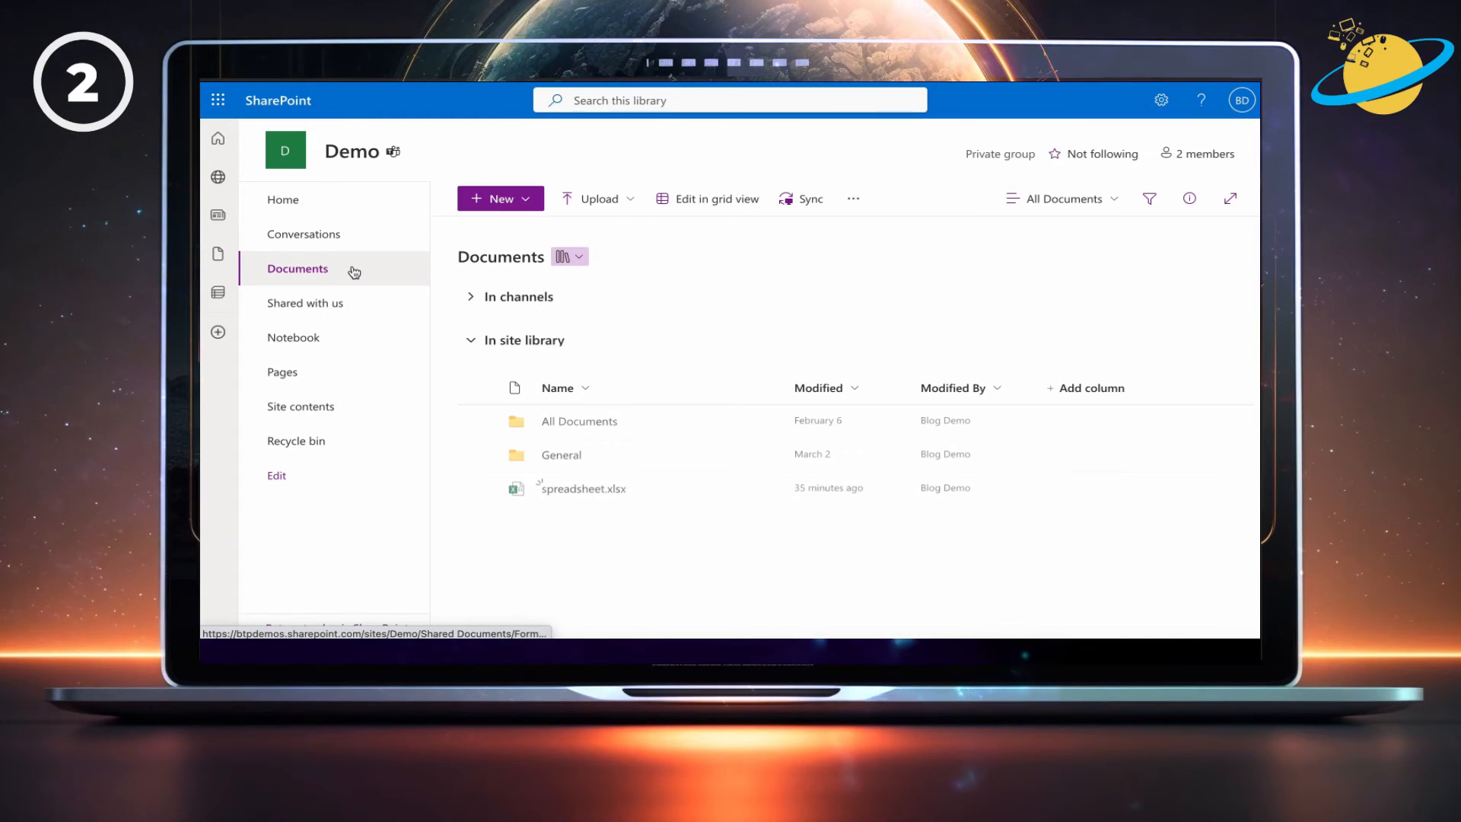
{"action": "mouse_move", "coordinate": [640, 447]}
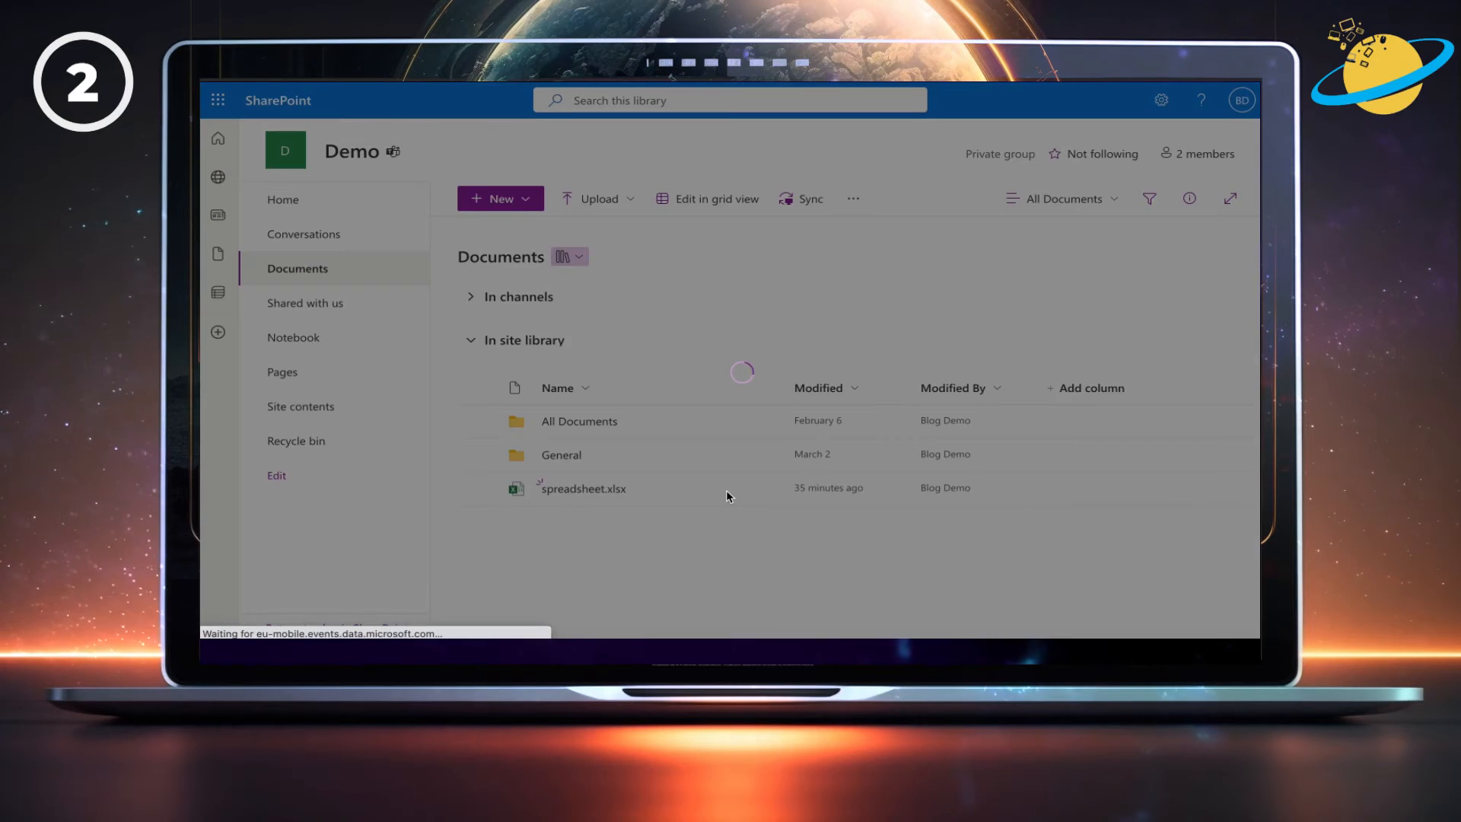
{"action": "left_click", "coordinate": [582, 489]}
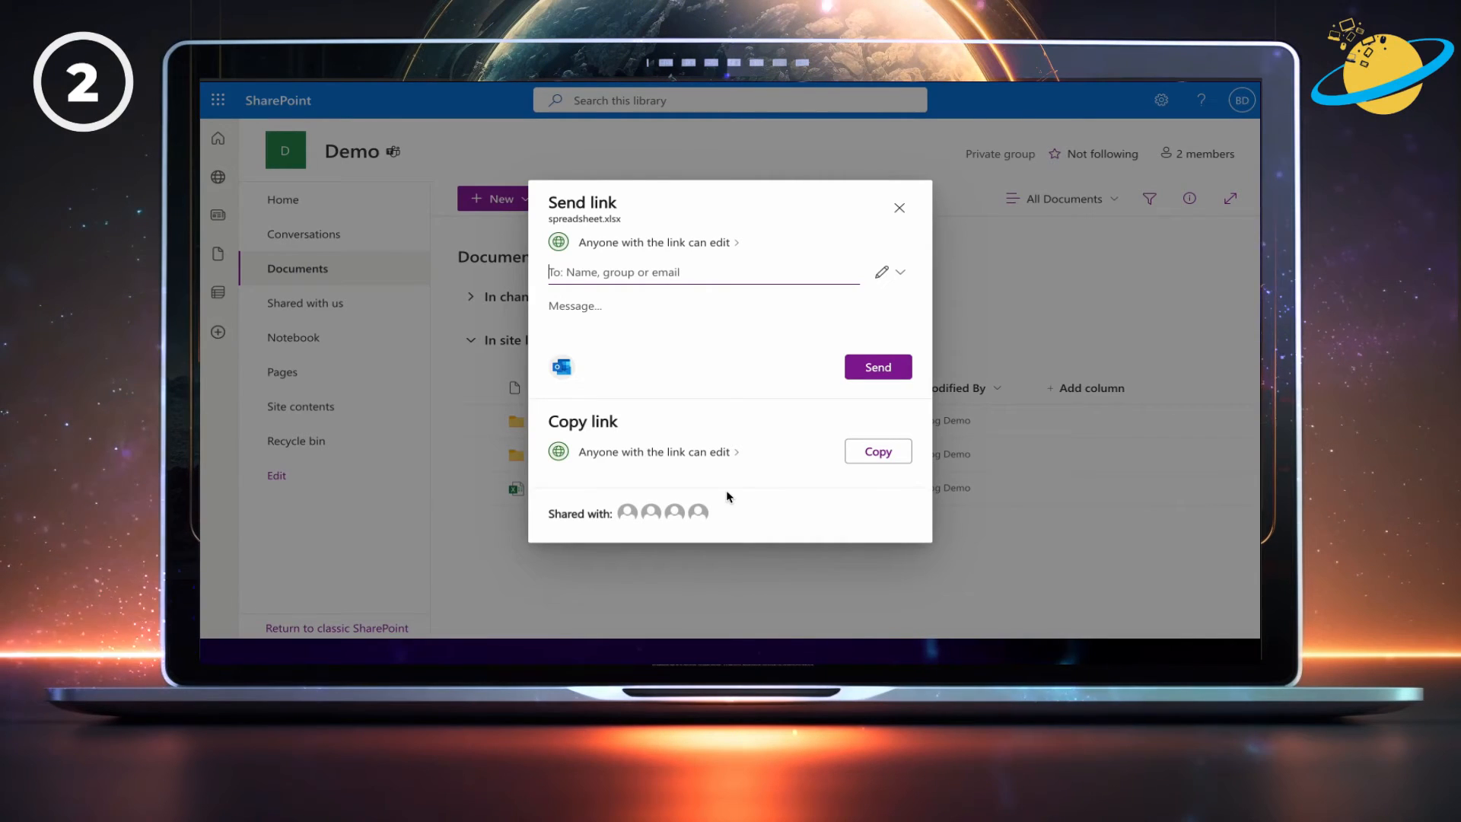
Step: Protect the Anyone-can-edit link with a password via Sharing settings and copy the link
{"action": "left_click", "coordinate": [889, 271]}
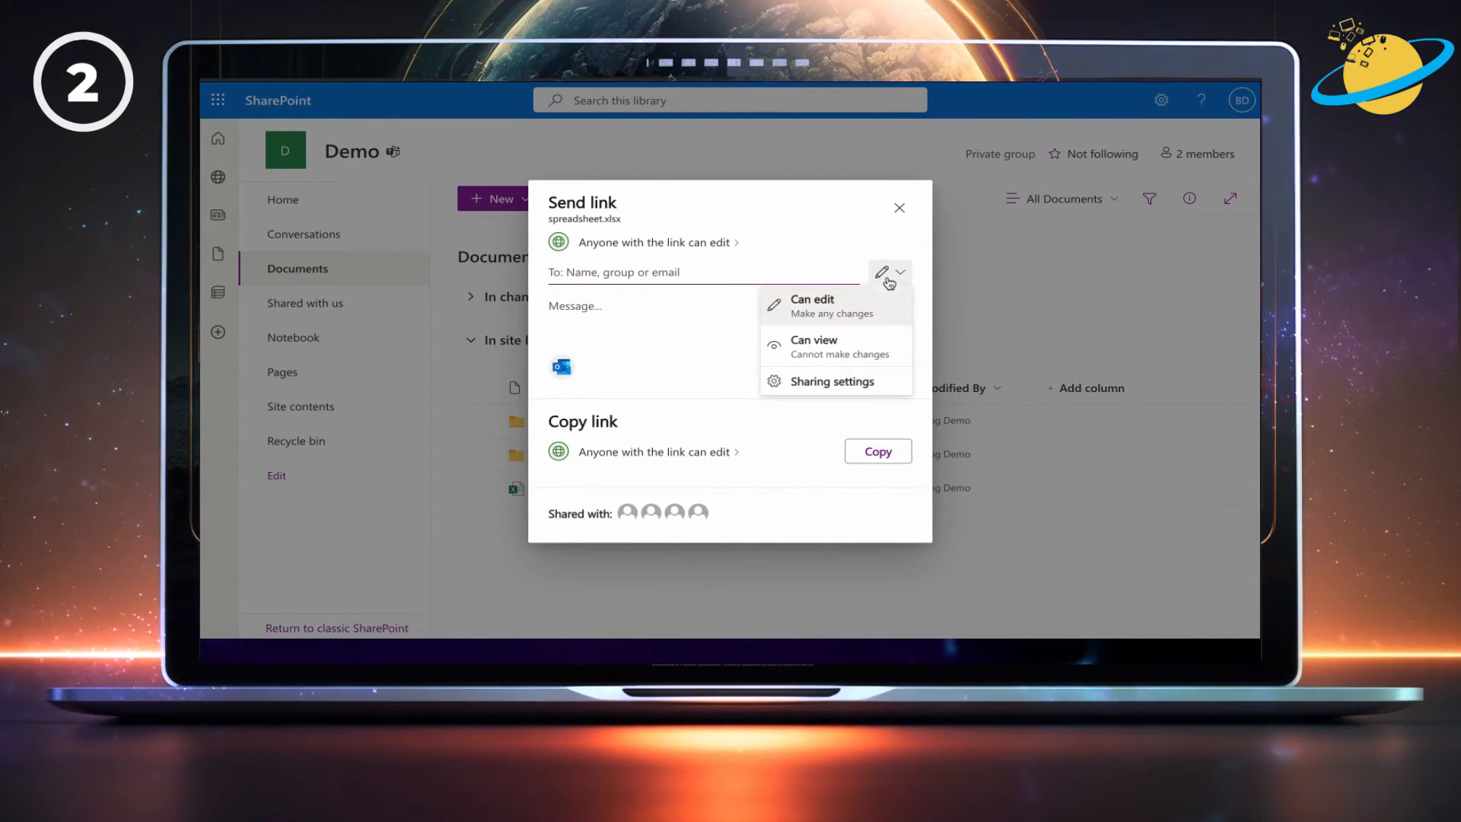
{"action": "left_click", "coordinate": [831, 380]}
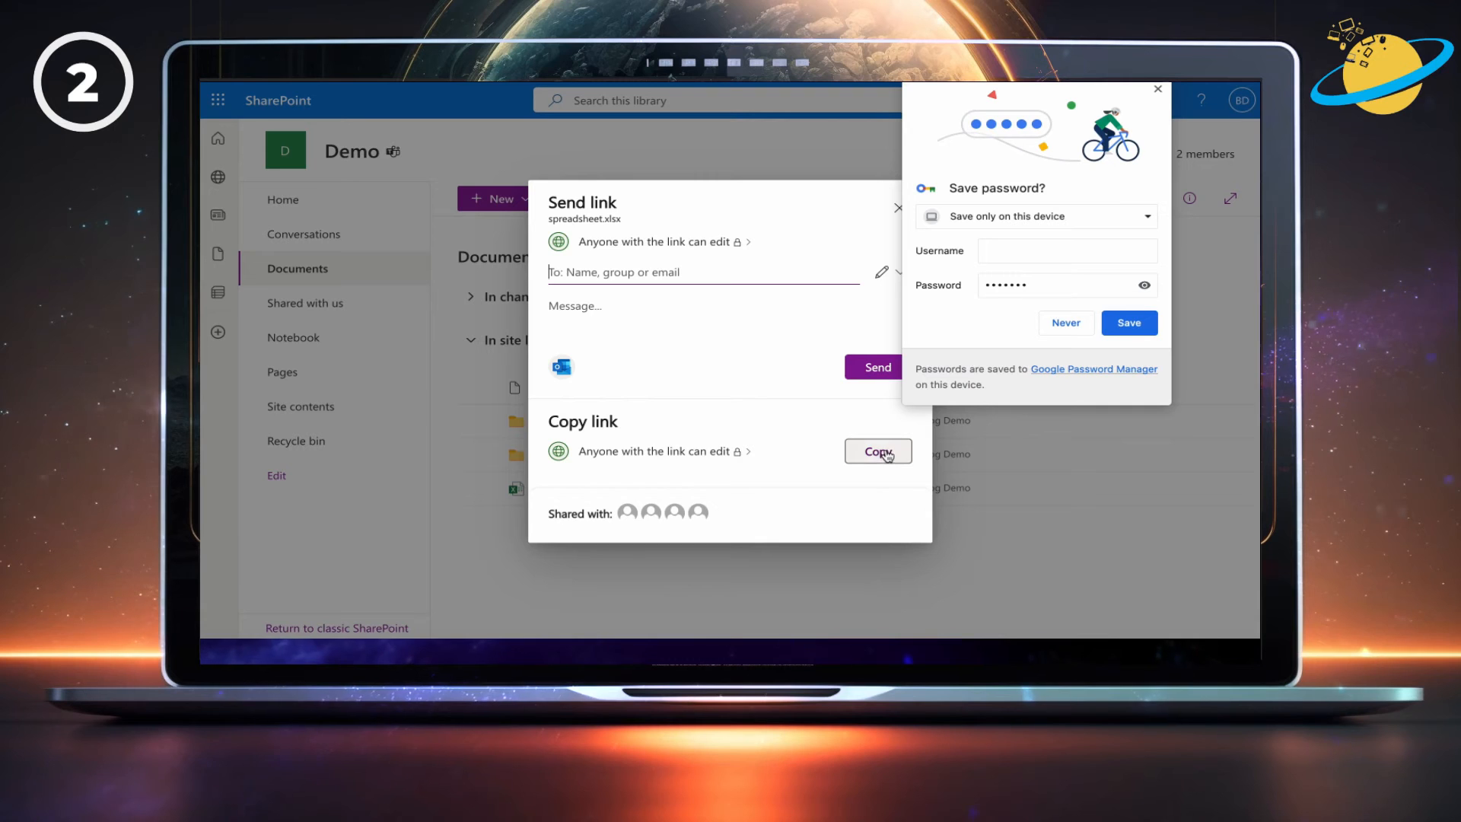
{"action": "left_click", "coordinate": [877, 451]}
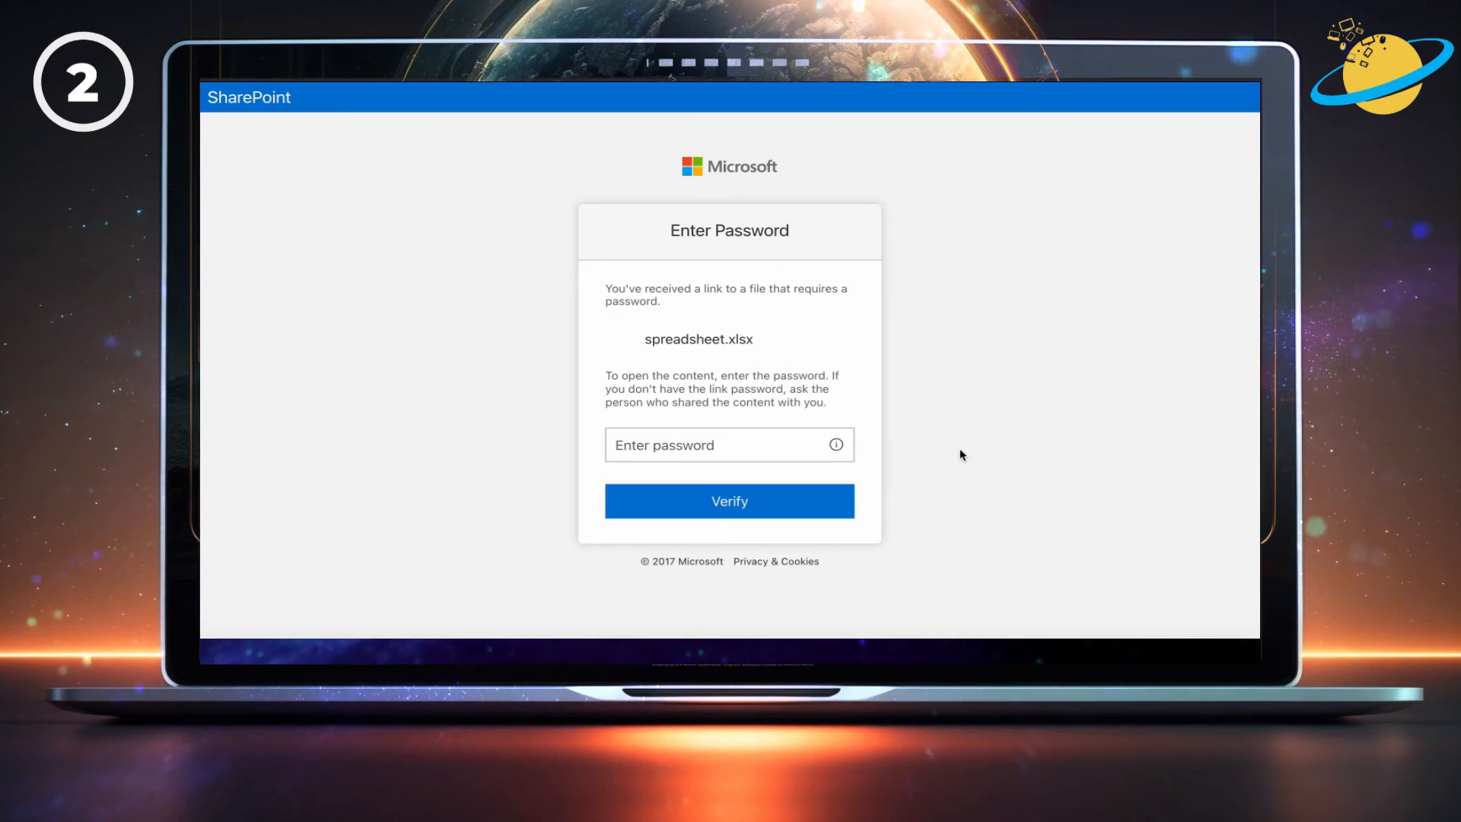
Step: Enter the link password on the Enter Password page for spreadsheet.xlsx
{"action": "left_click", "coordinate": [708, 444]}
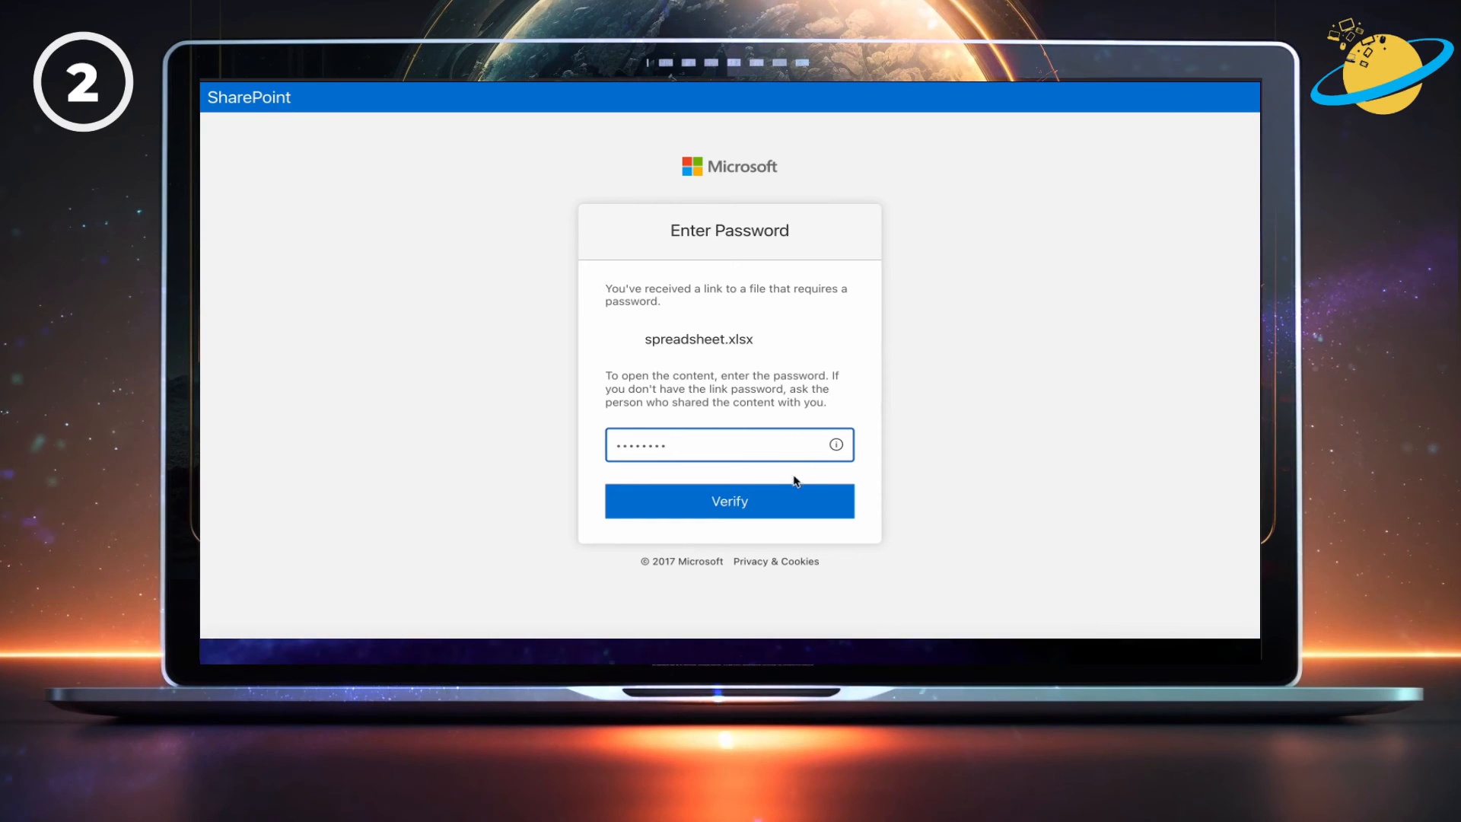
{"action": "mouse_move", "coordinate": [795, 504]}
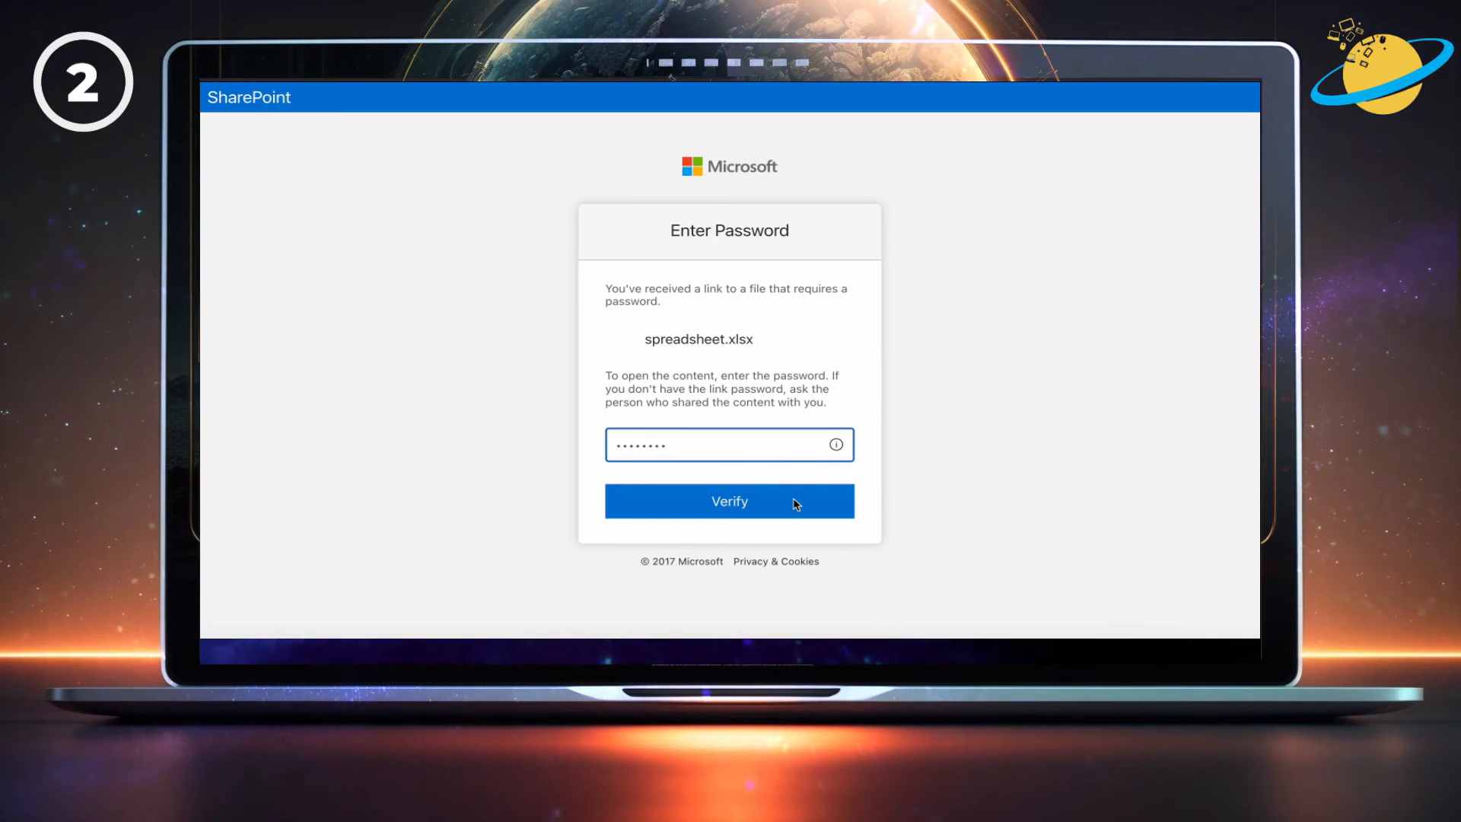